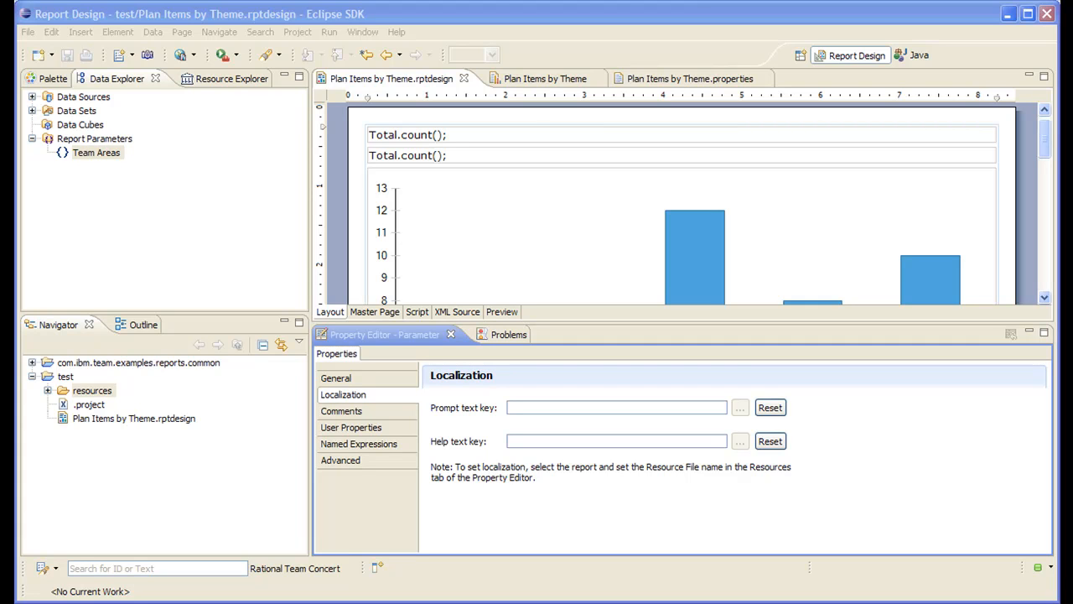
mouse_move(717, 110)
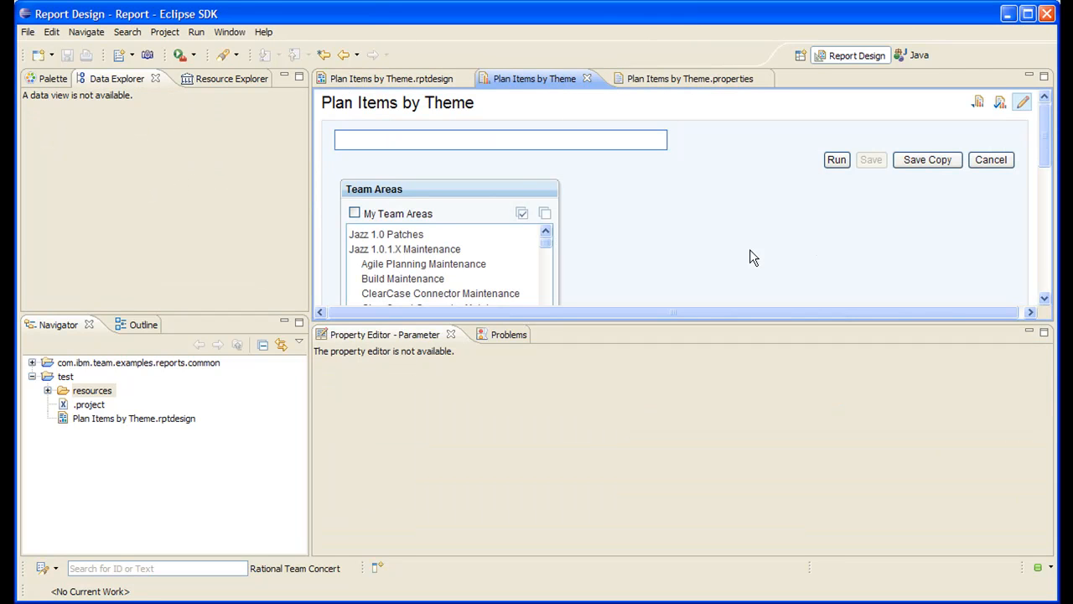
Step: Run the Plan Items by Theme preview to view the bar chart, then close the editors
click(836, 160)
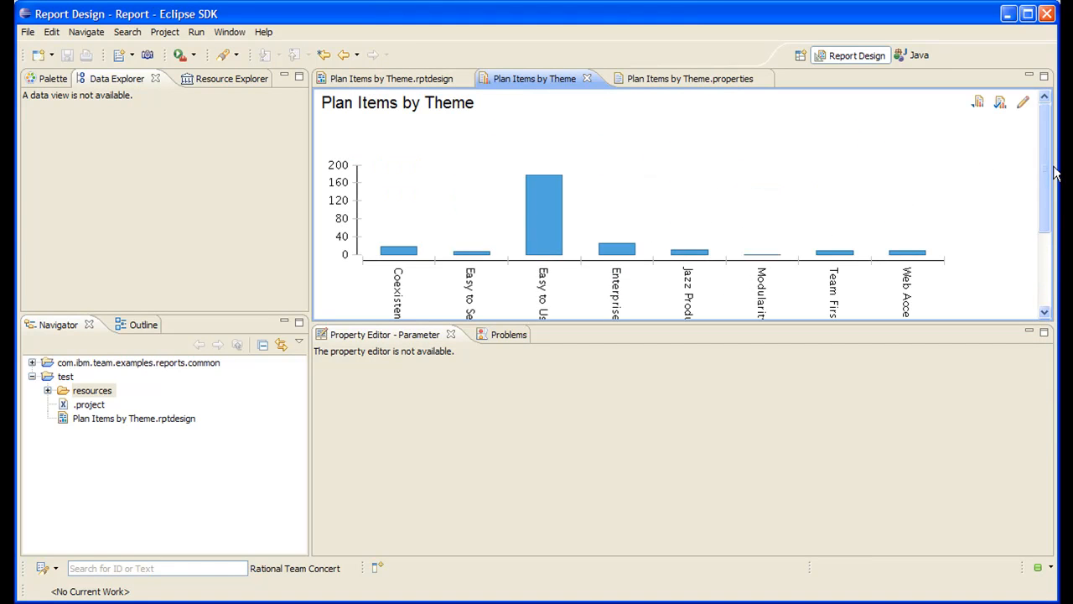
click(1022, 102)
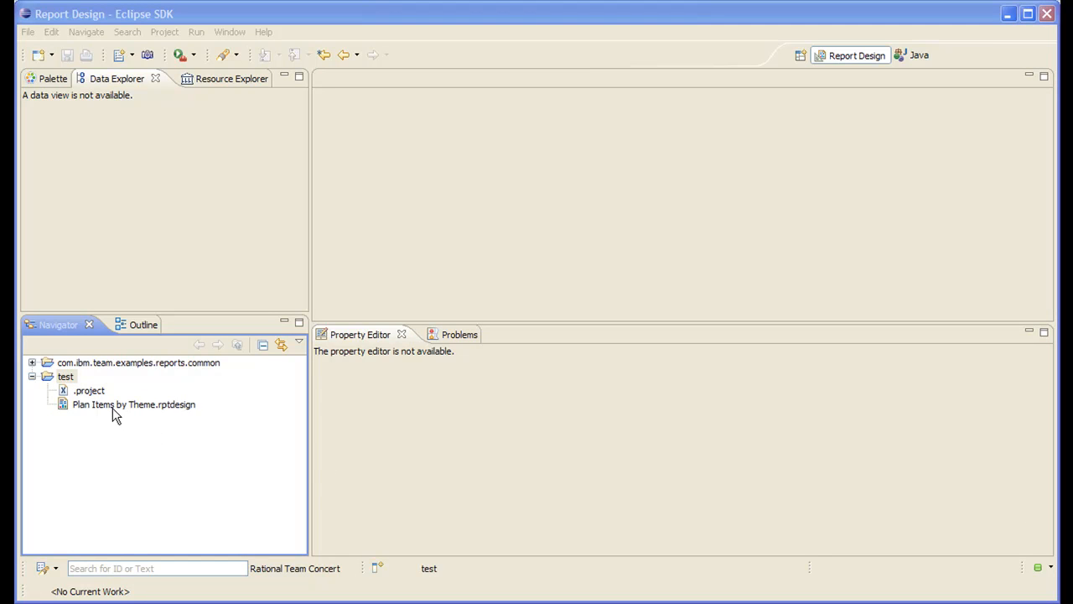
Step: Reopen Plan Items by Theme.rptdesign and show its Resources properties
click(133, 404)
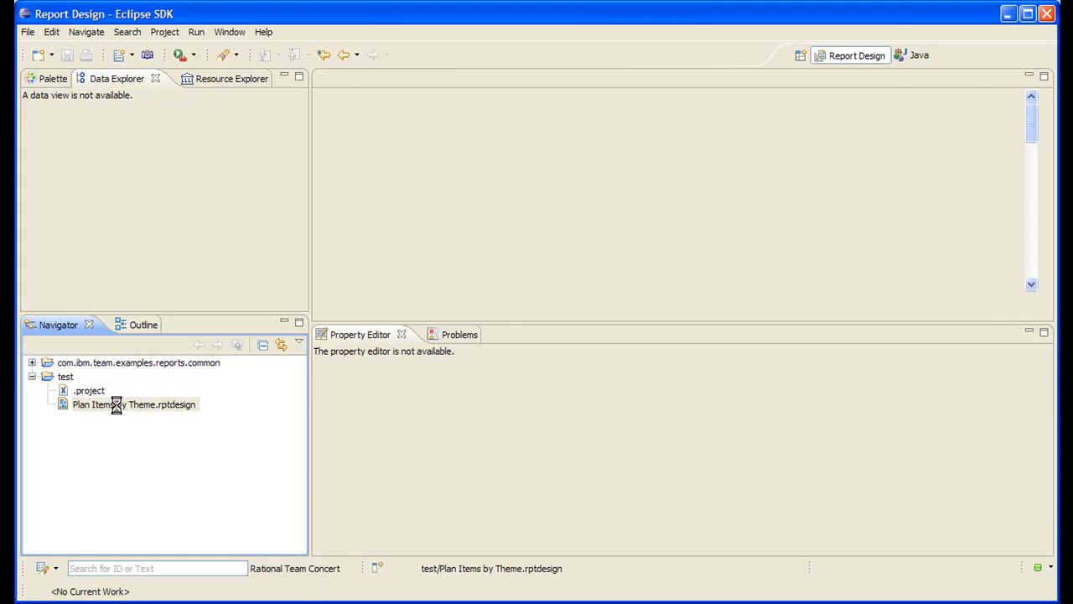
double_click(133, 404)
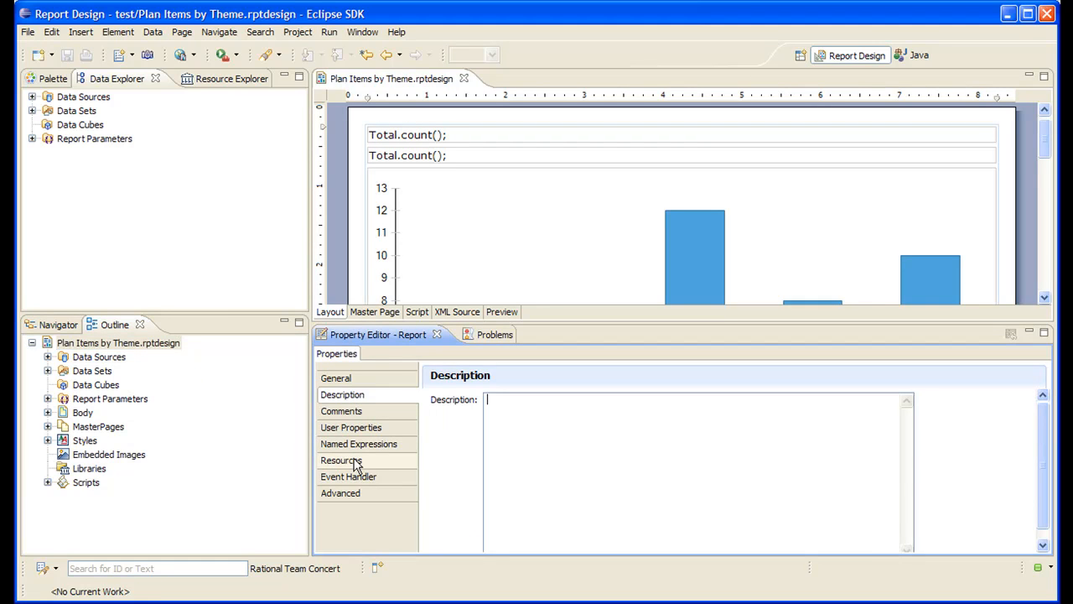
click(341, 460)
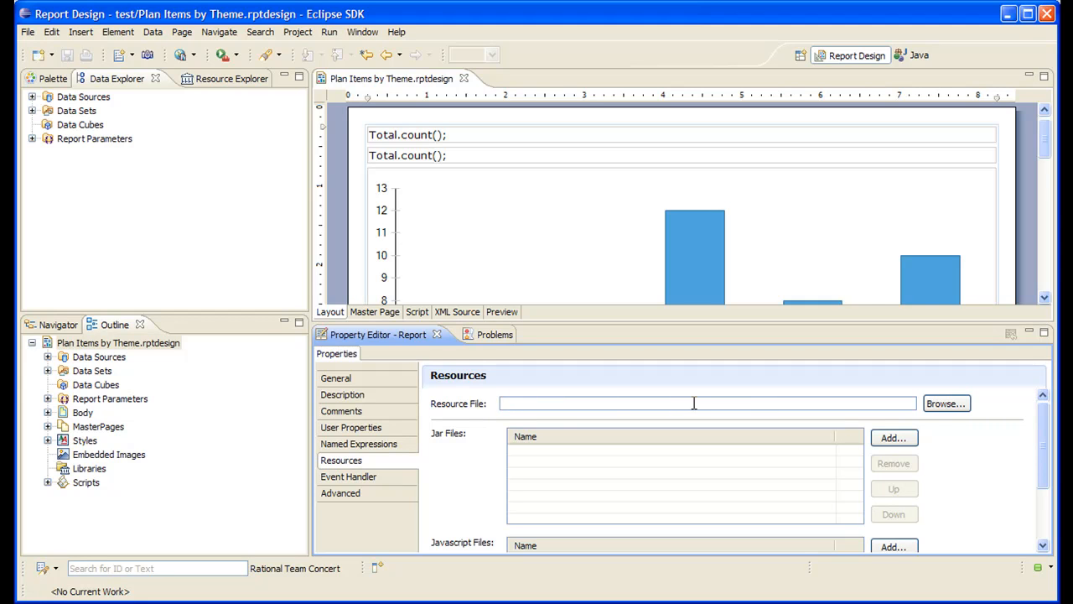
mouse_move(518, 404)
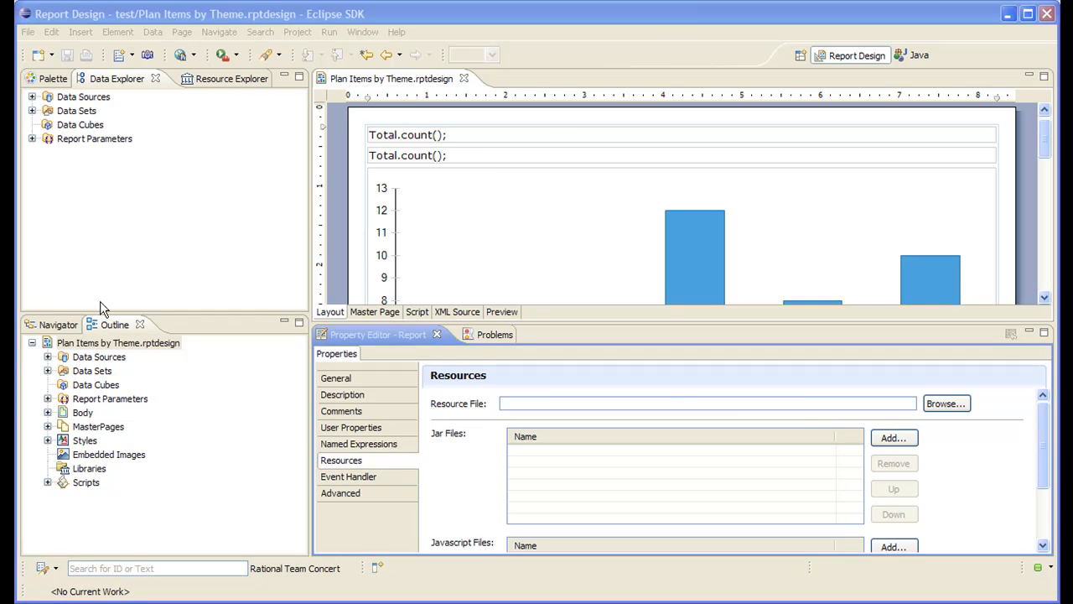
Step: Create a folder named 'resources' inside the test project
click(58, 325)
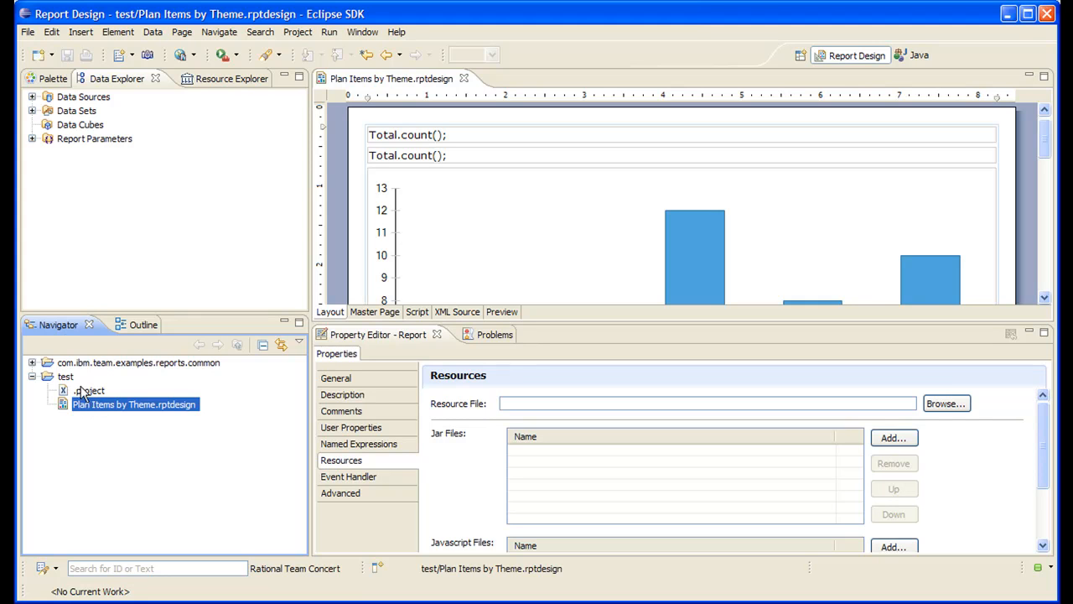
mouse_move(113, 410)
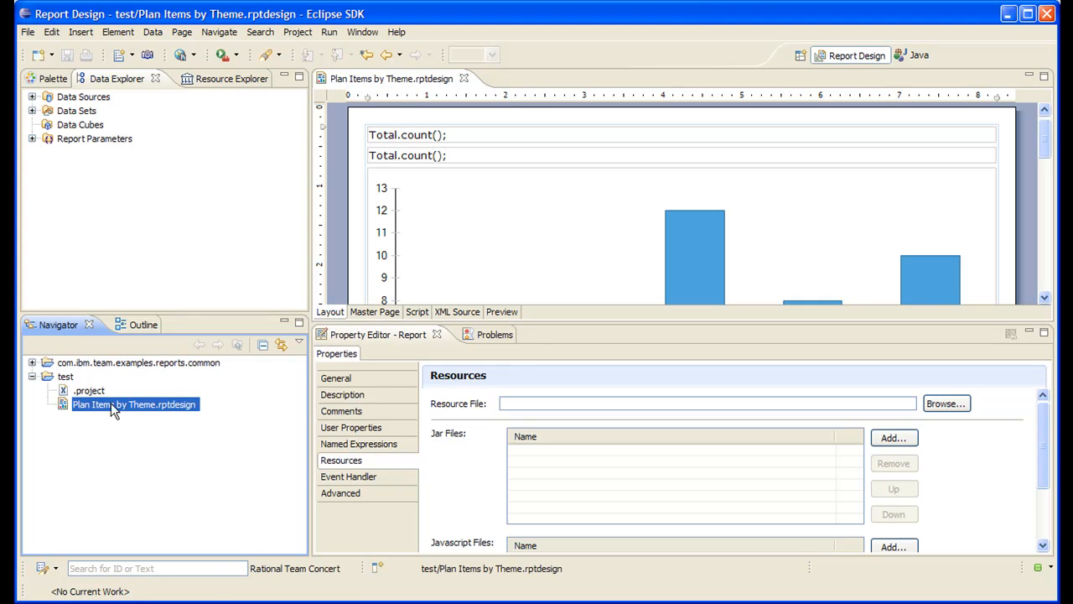
right_click(66, 376)
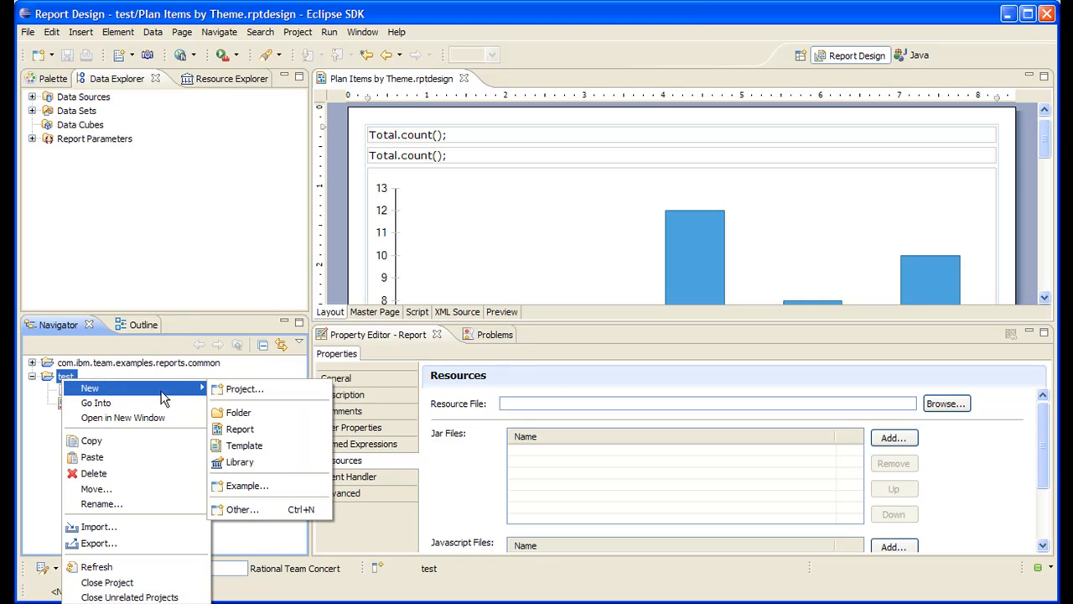
click(238, 412)
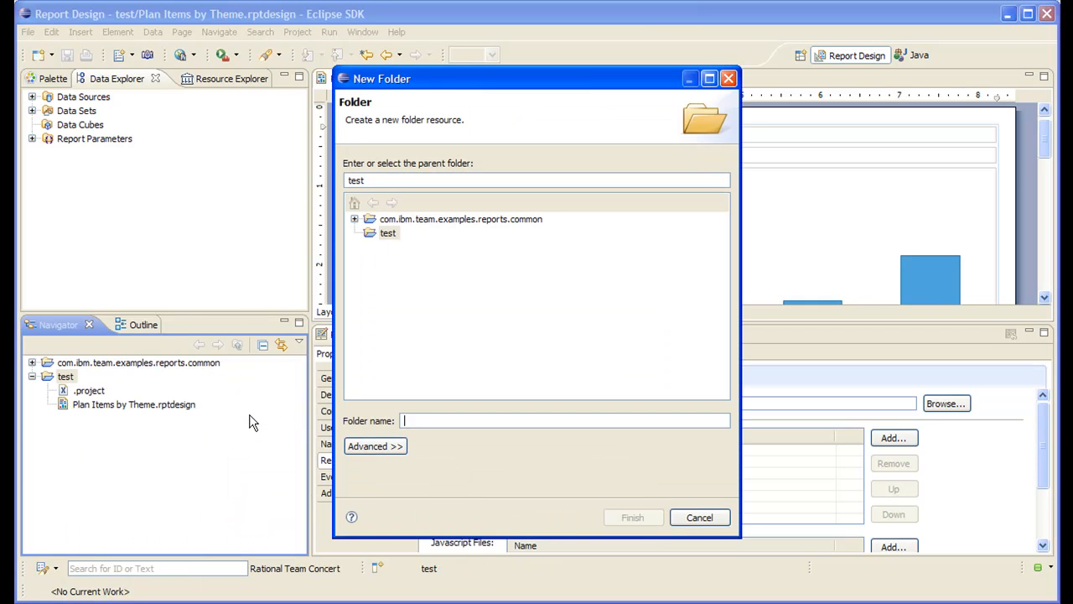
text(res)
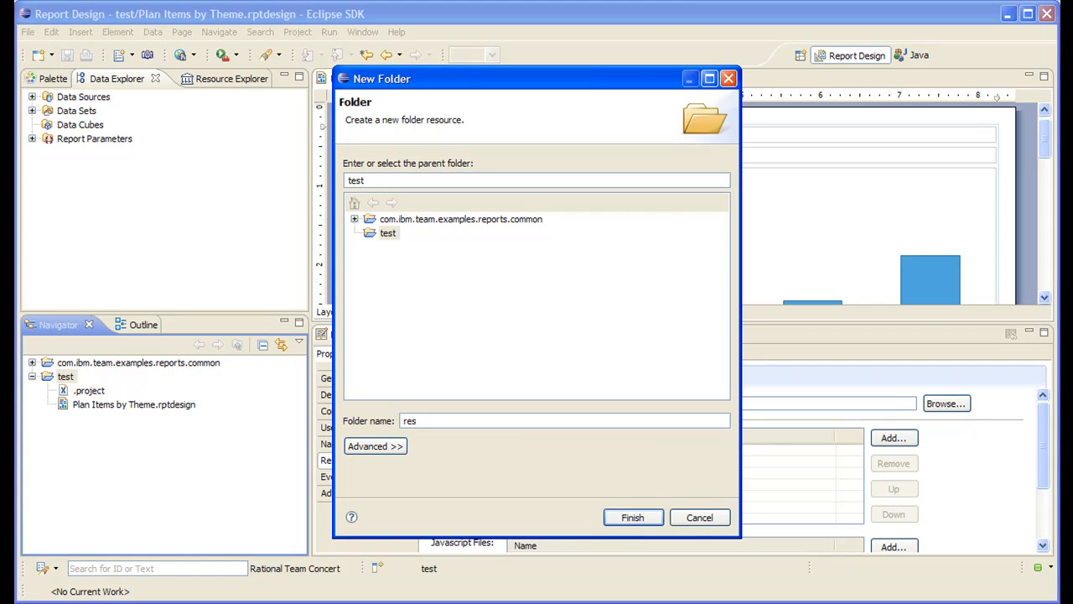
text(ources)
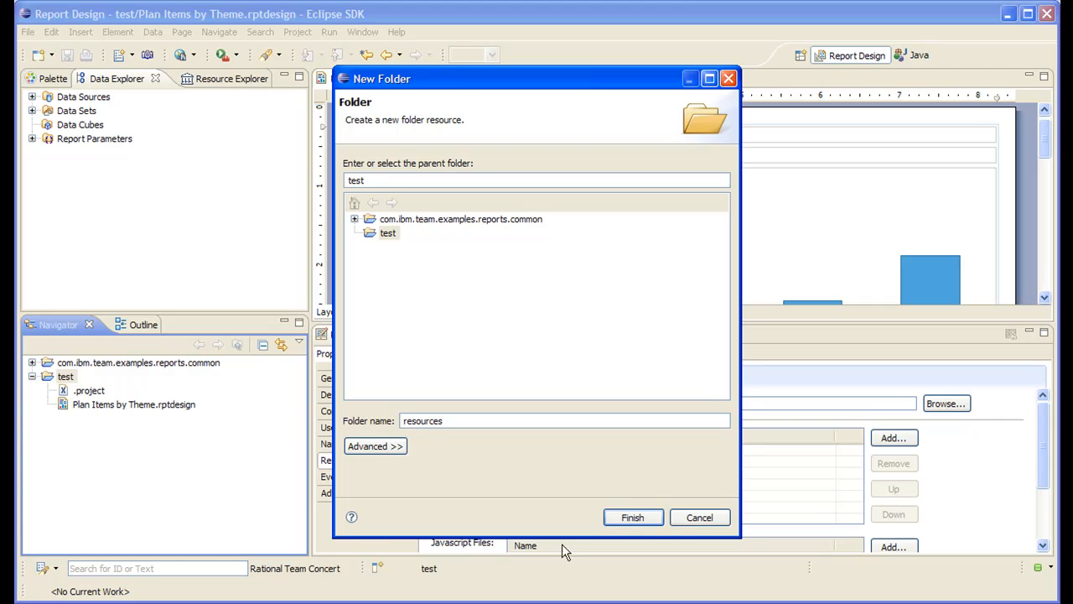
click(633, 517)
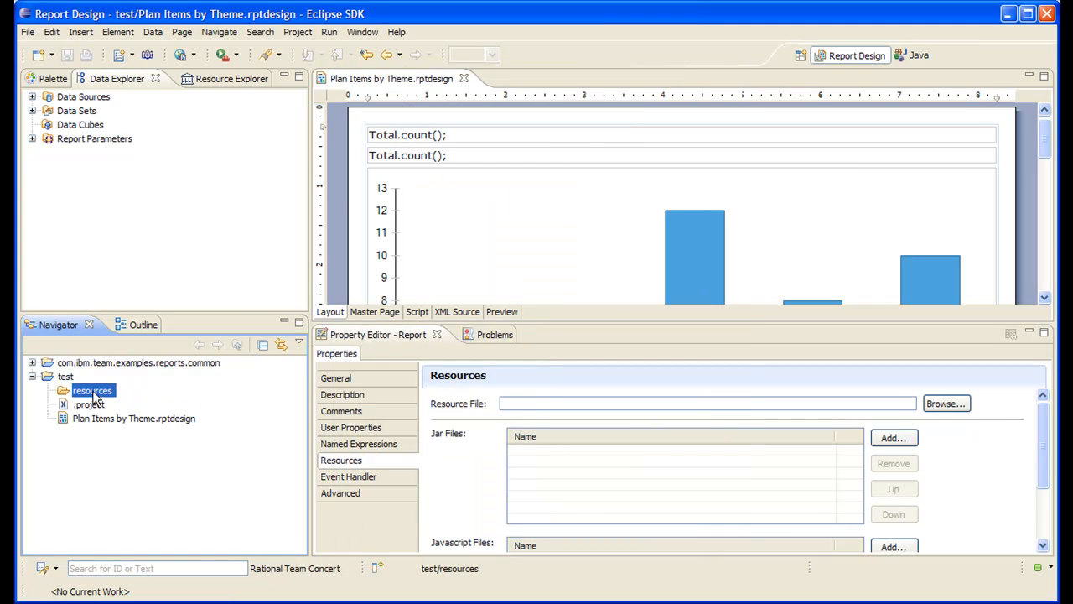
Step: Create a new untitled text file from the resources folder
right_click(92, 390)
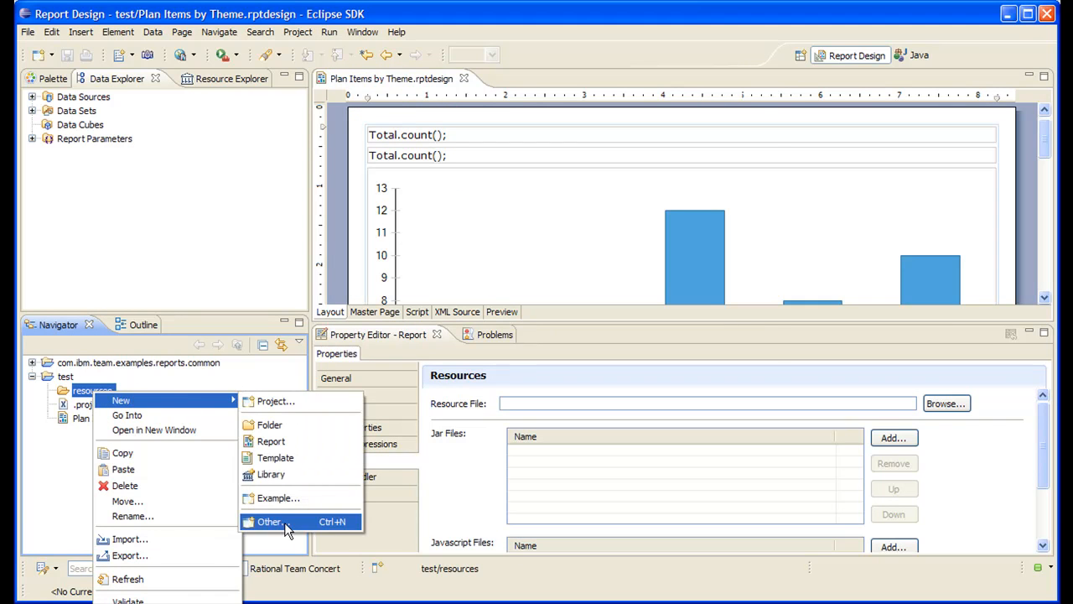
click(269, 521)
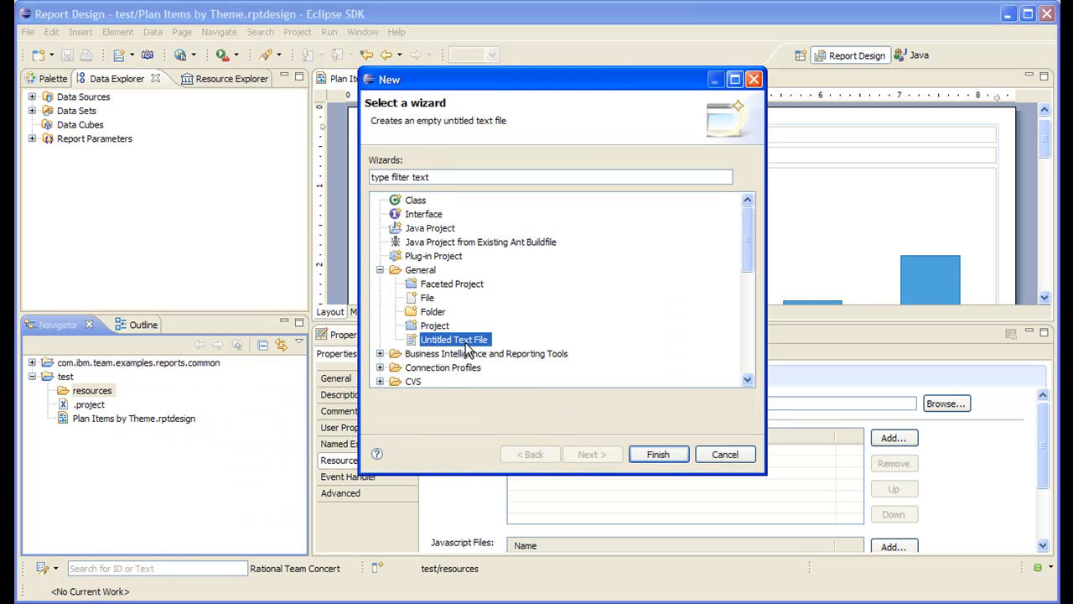
click(658, 454)
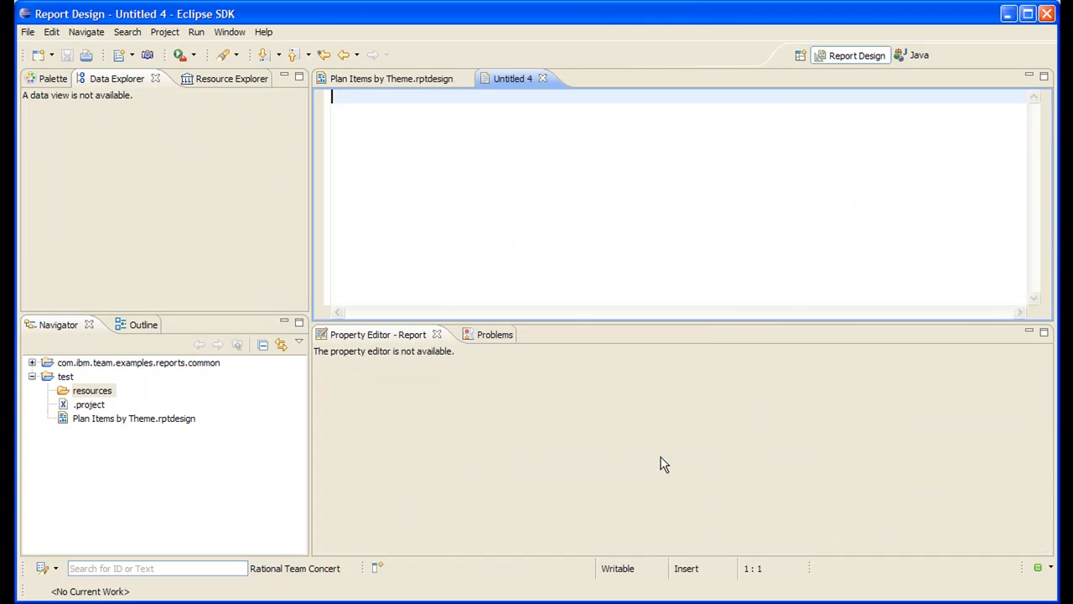
Step: Save the file into test/resources as 'Plan Items by Theme.properties'
click(28, 32)
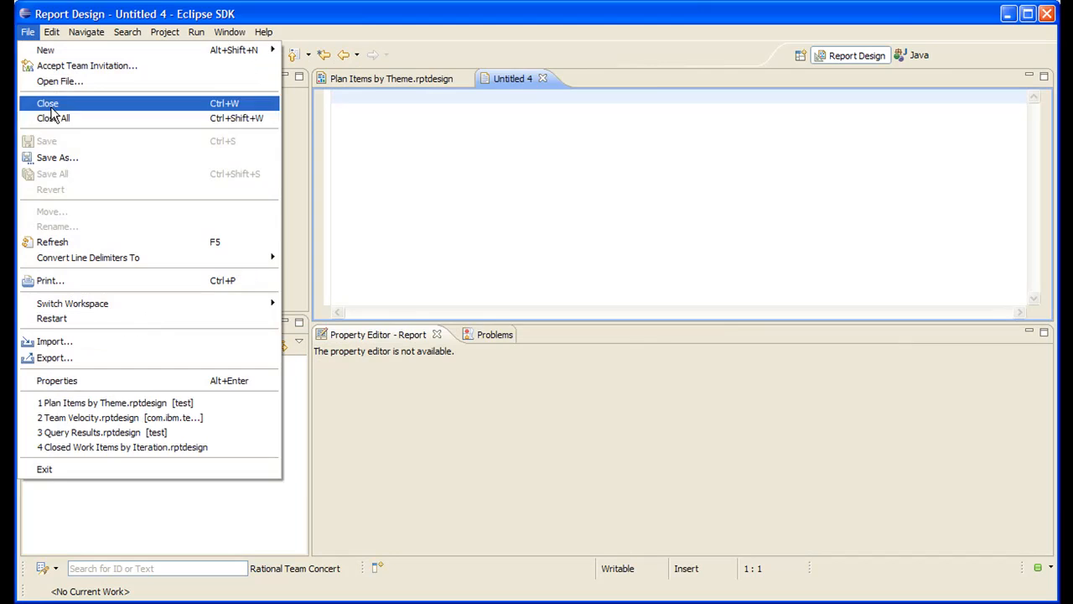
click(56, 157)
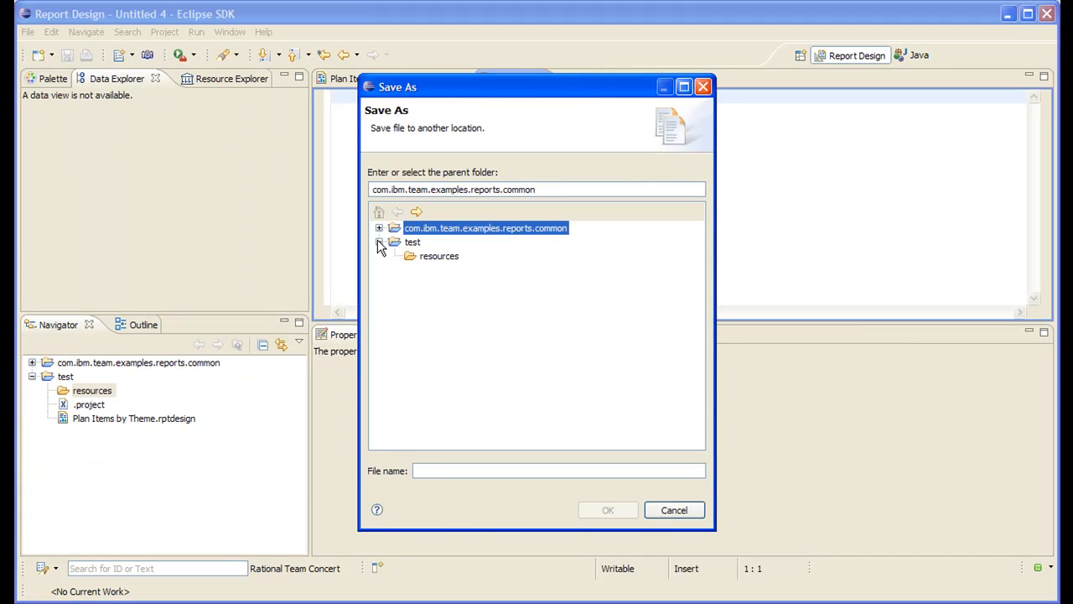
click(438, 256)
text(Plan Items by)
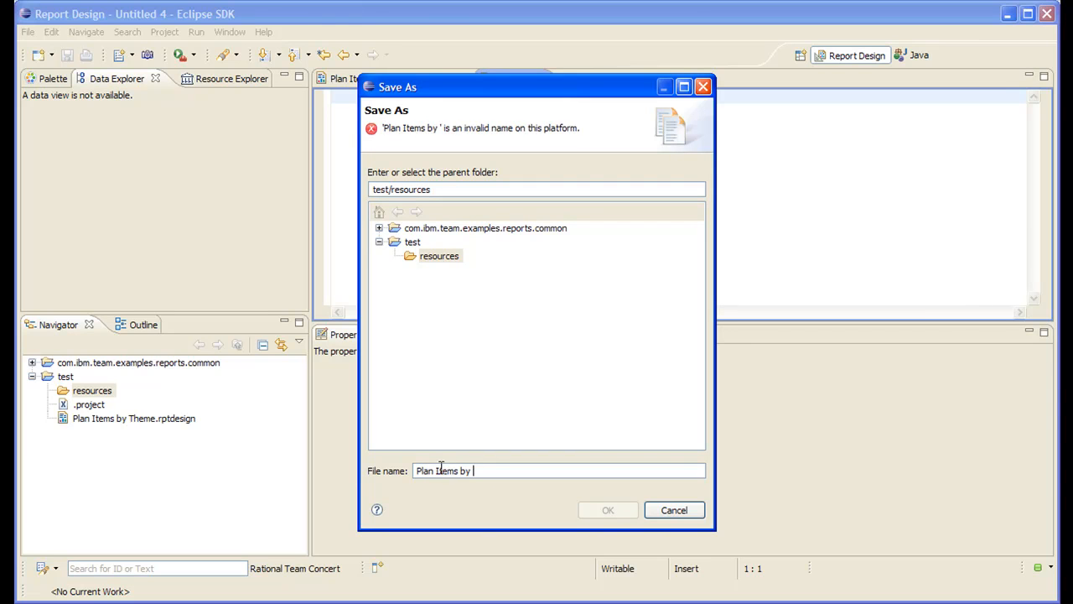
text(Thjeme)
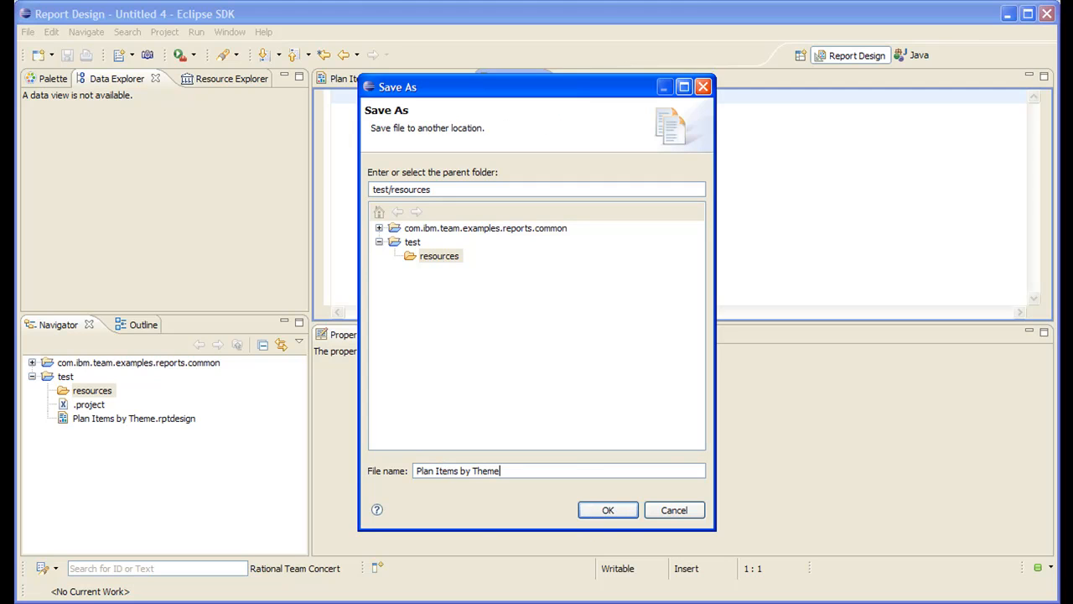
text(.prope)
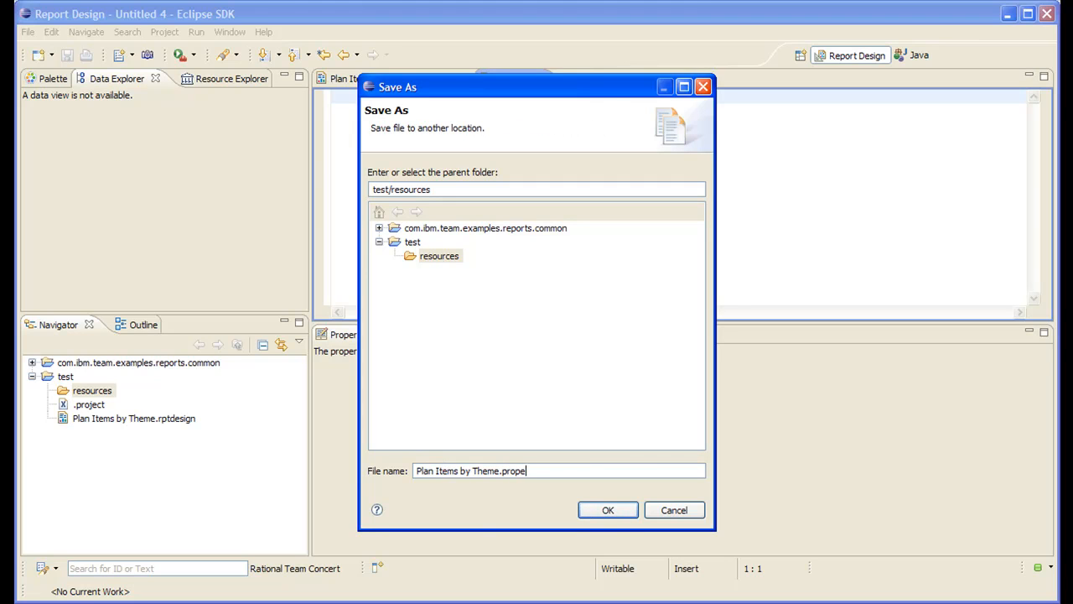
text(rties)
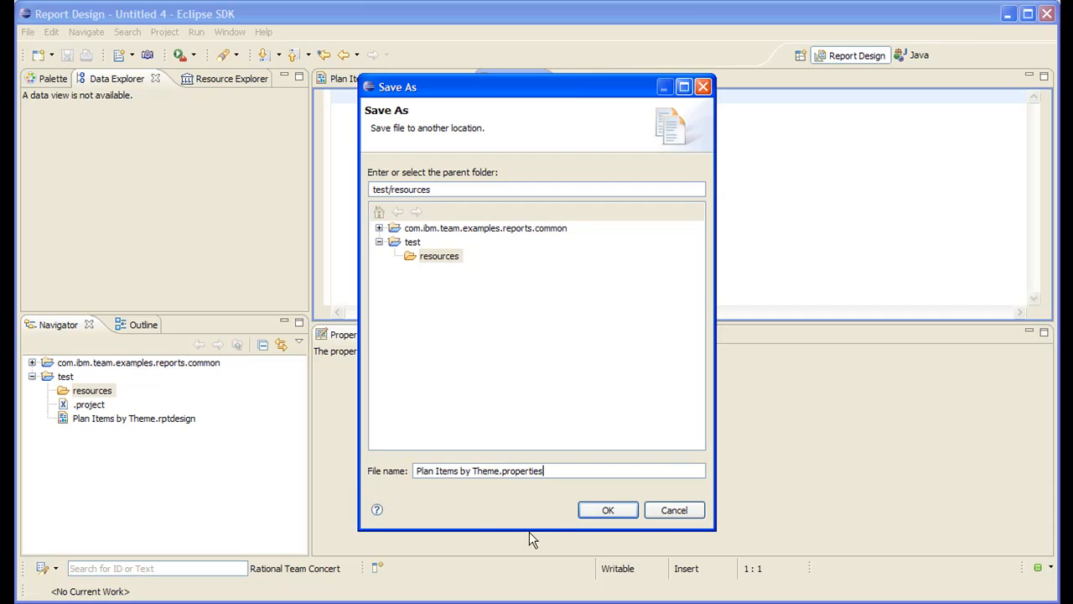
click(607, 510)
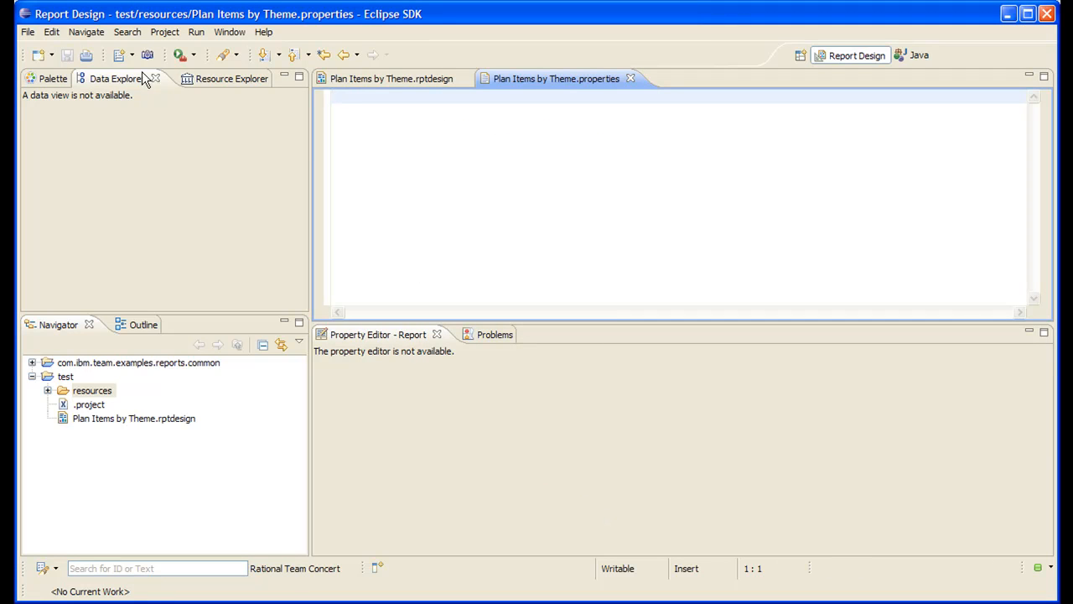
mouse_move(382, 94)
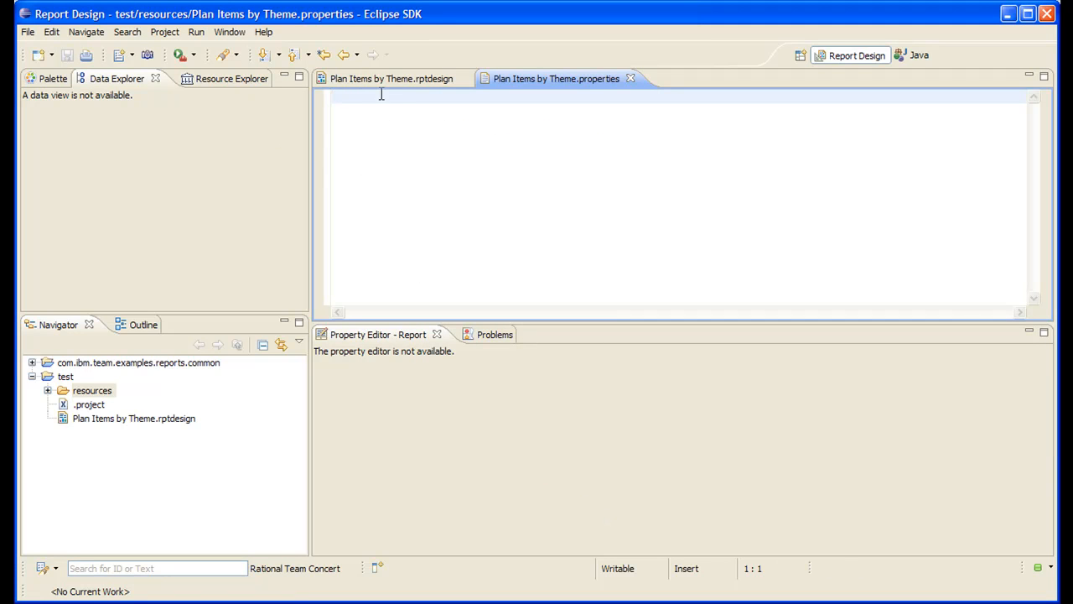
Step: Point the report's Resource File at the Plan Items by Theme.properties file
click(391, 78)
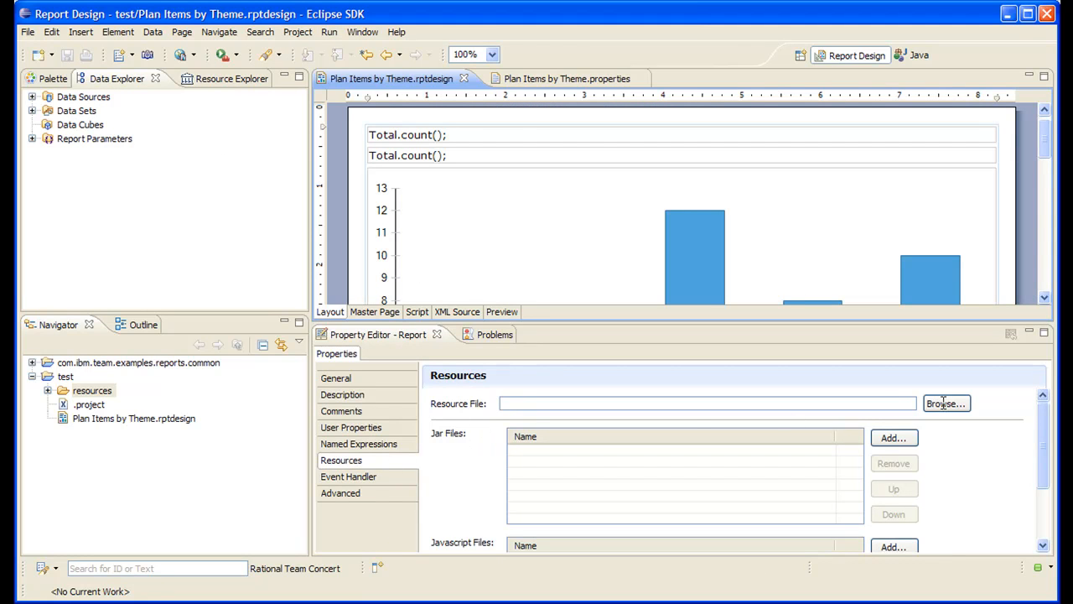
click(946, 403)
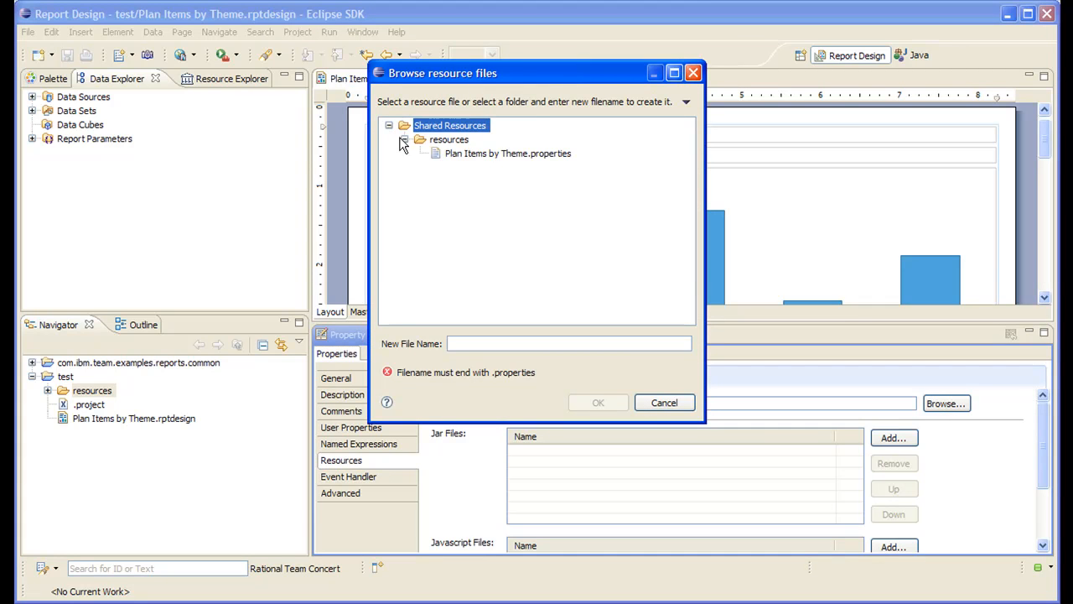
click(507, 153)
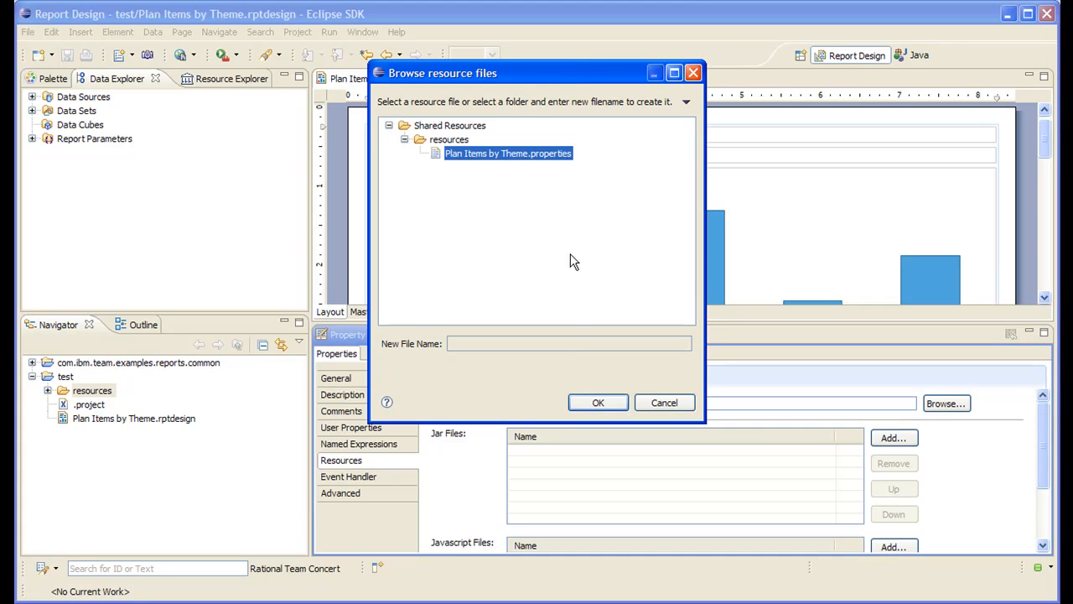
click(597, 403)
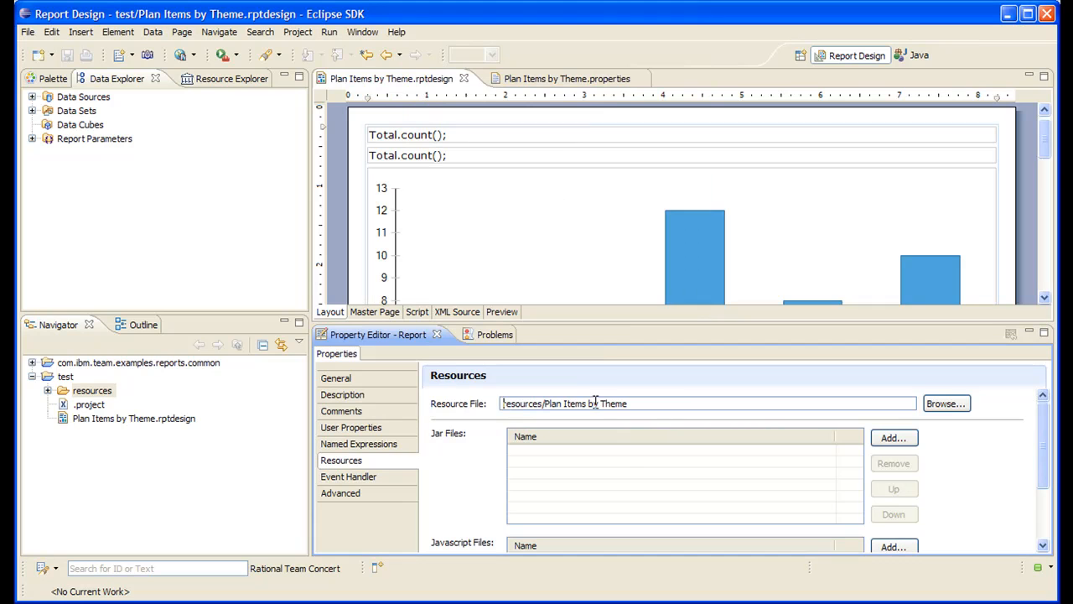
mouse_move(628, 326)
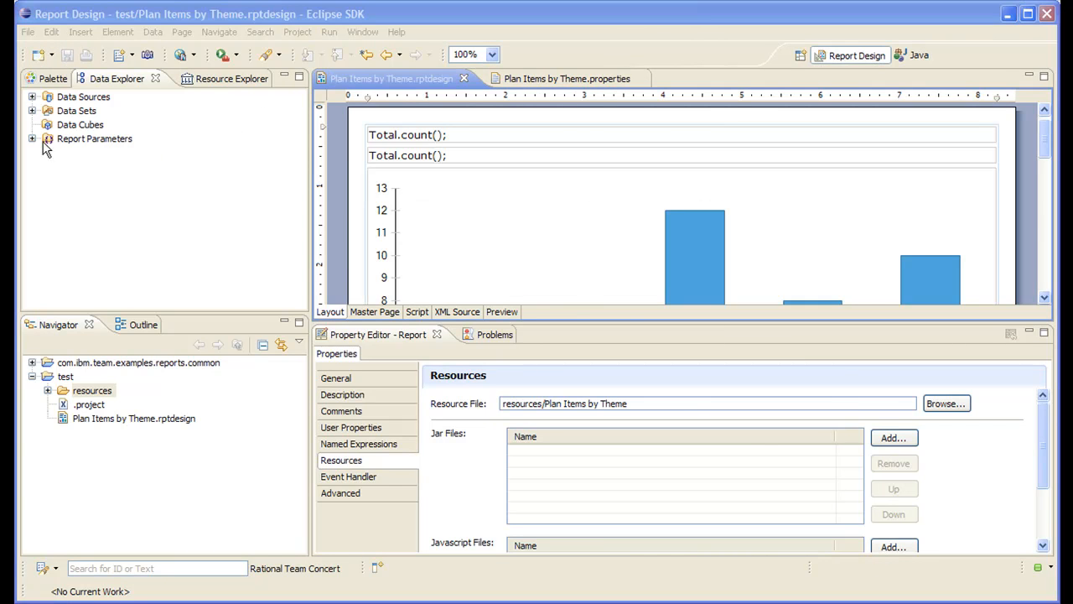
Step: Add key TEAM_AREAS = 'Team Areas' and use it as the parameter's prompt text key
click(32, 139)
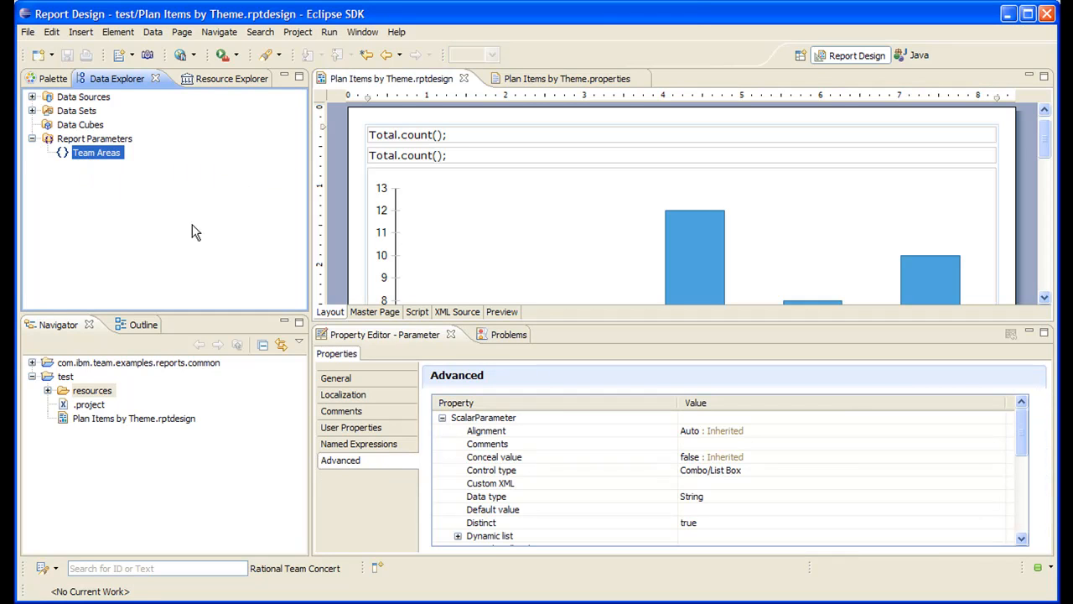
mouse_move(96, 151)
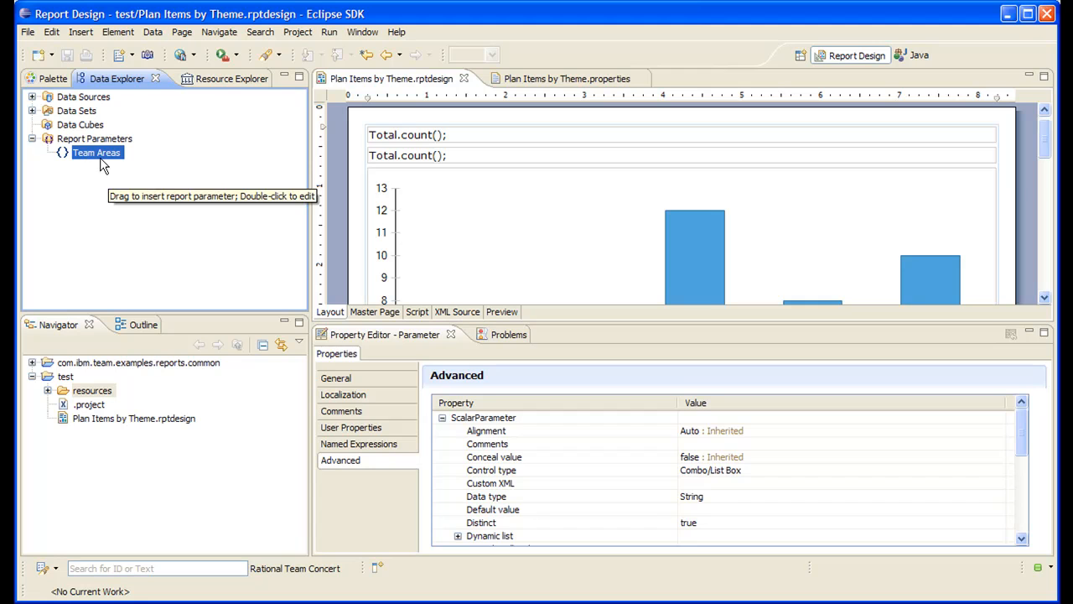
click(343, 394)
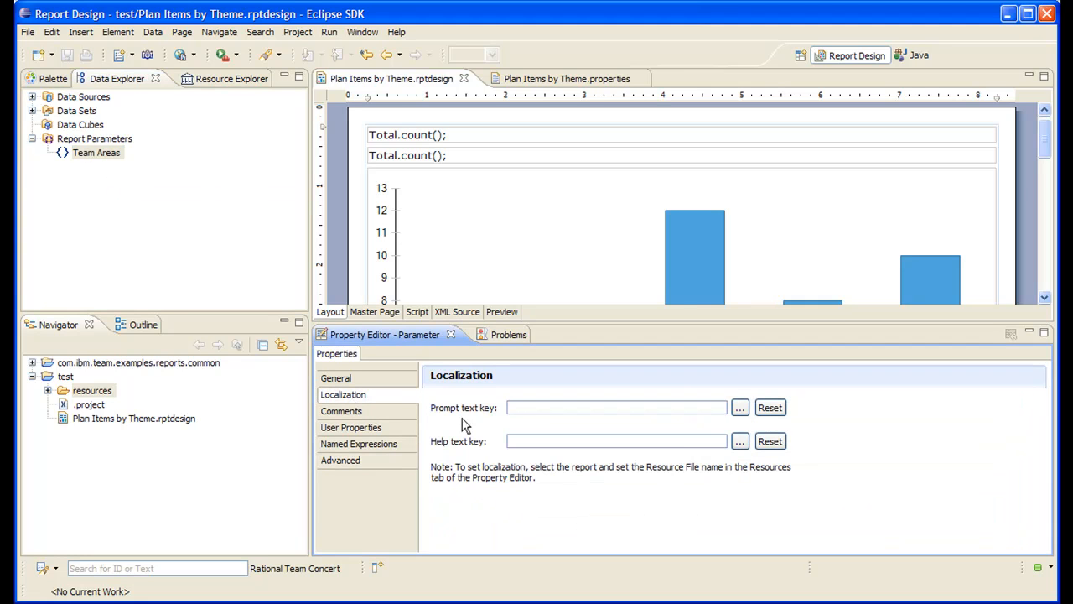
click(739, 407)
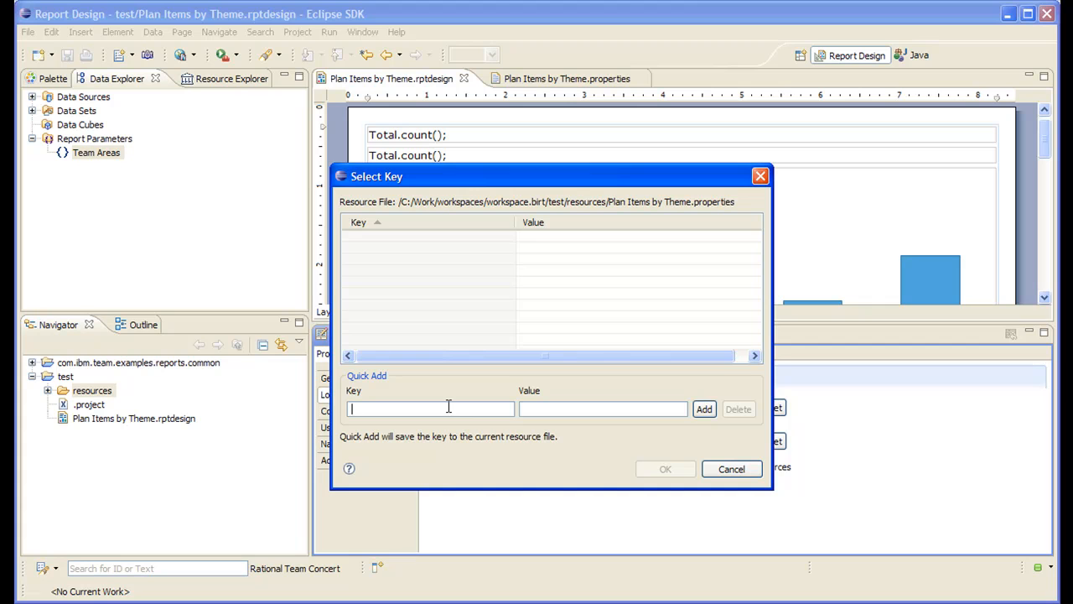
text(TEAM_A)
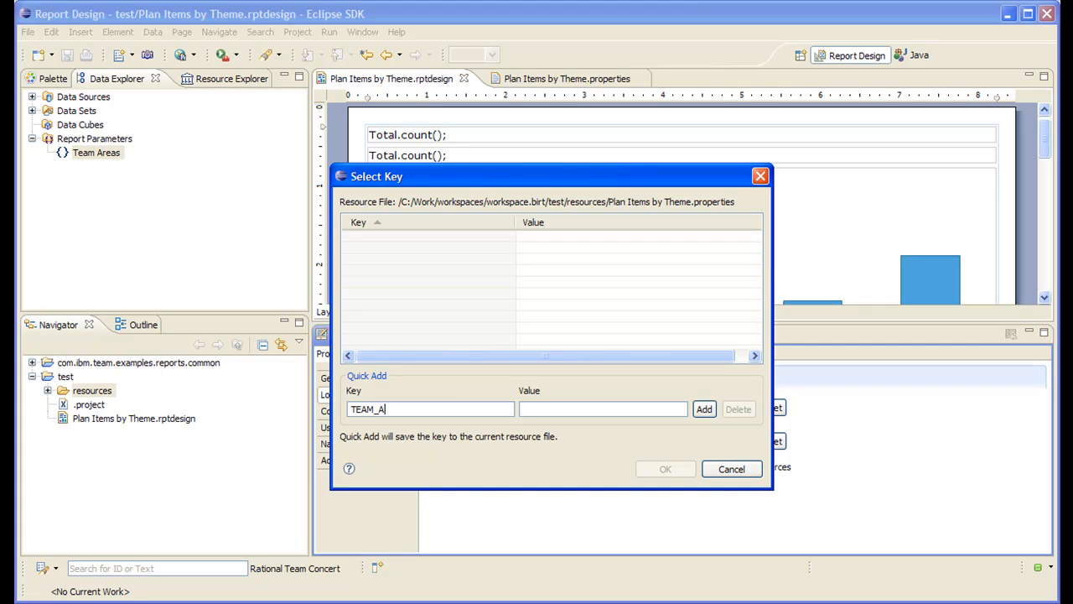
text(REAS)
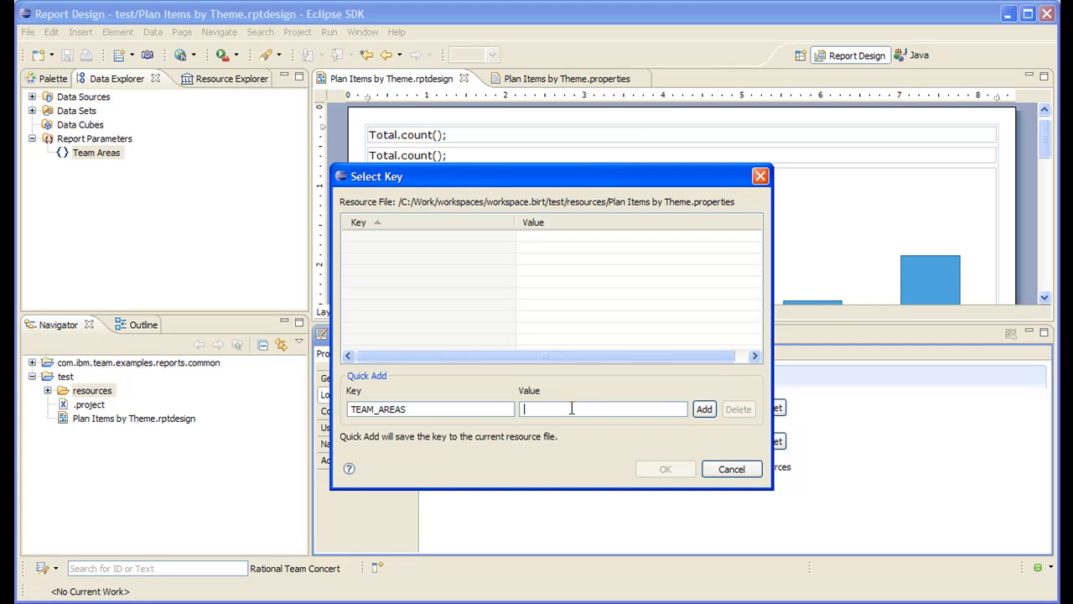
text(Team A)
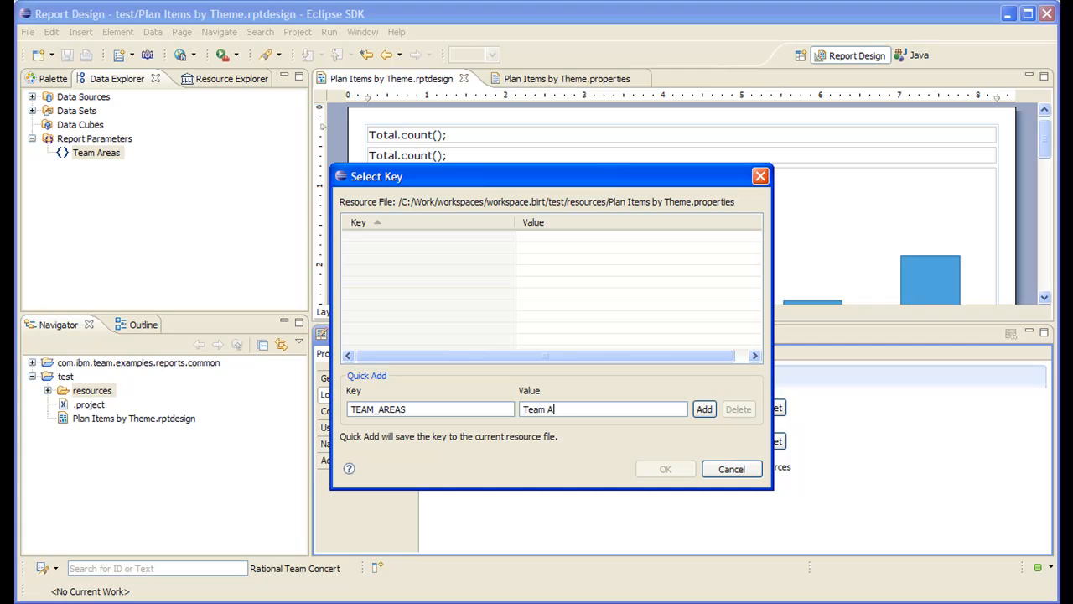
text(reas)
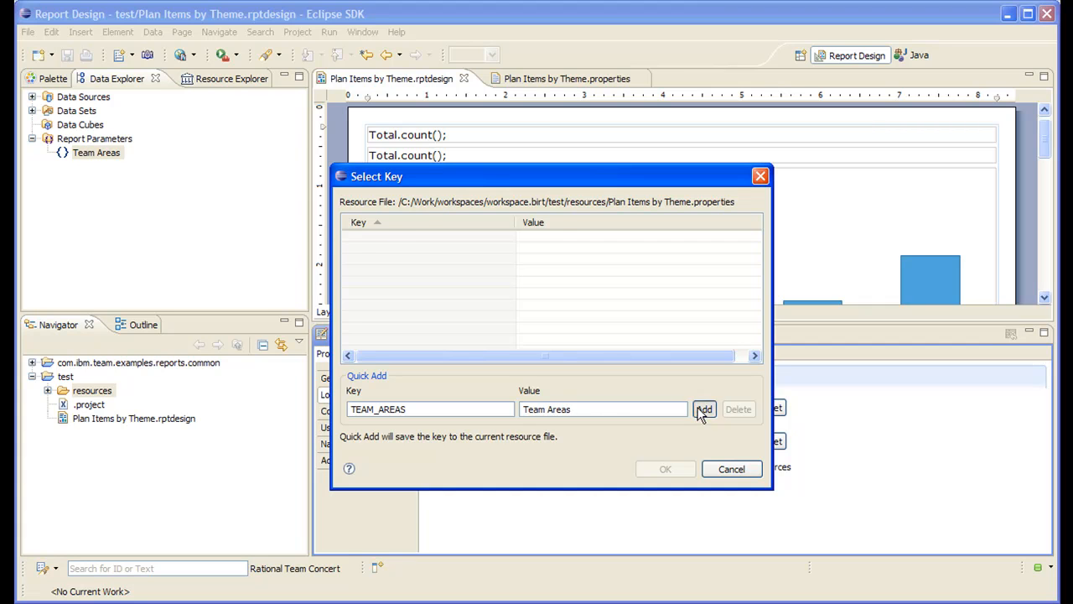
click(704, 409)
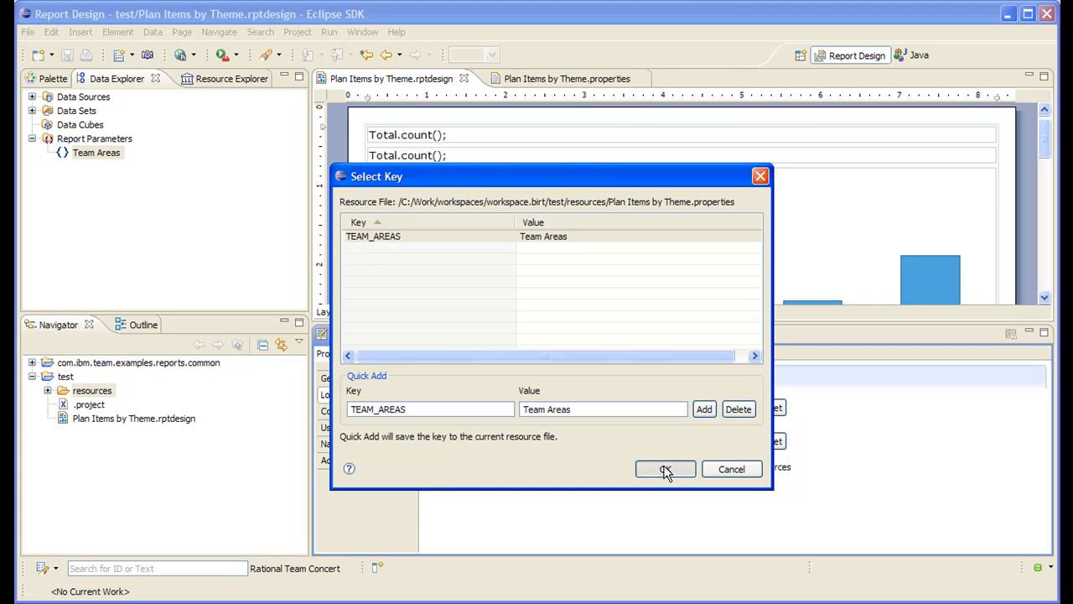
click(665, 468)
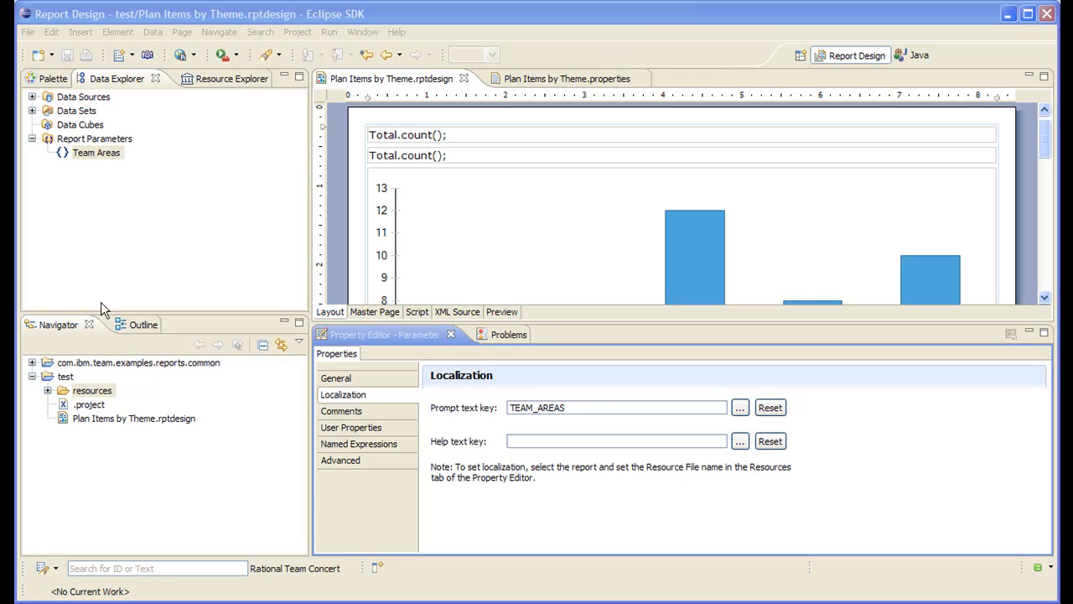
Step: Paste a copy of Plan Items by Theme.properties into resources, named with a '_fr' suffix
click(50, 389)
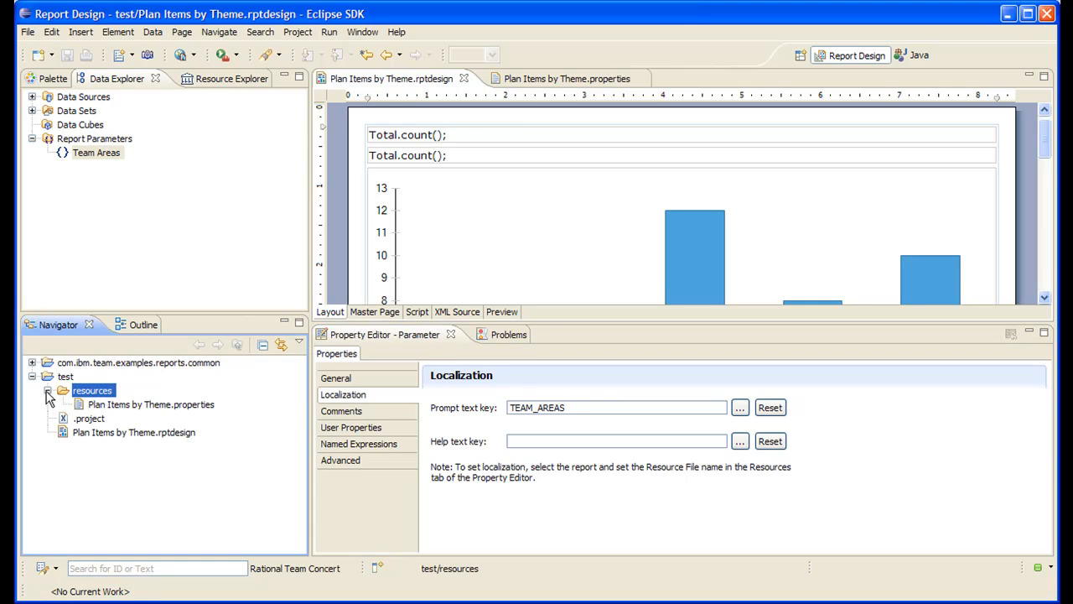
click(151, 405)
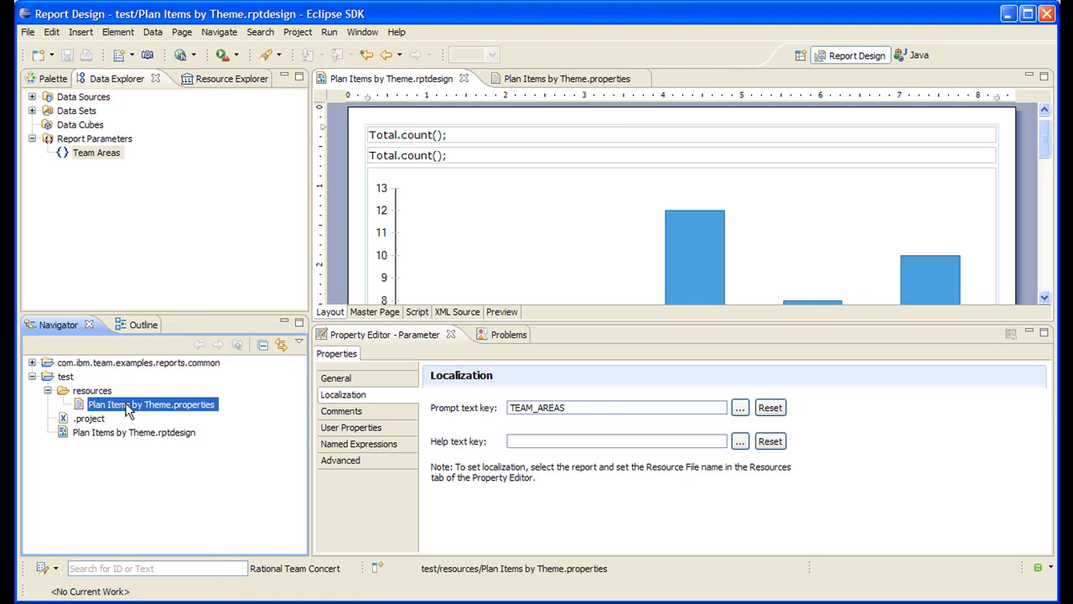
click(92, 390)
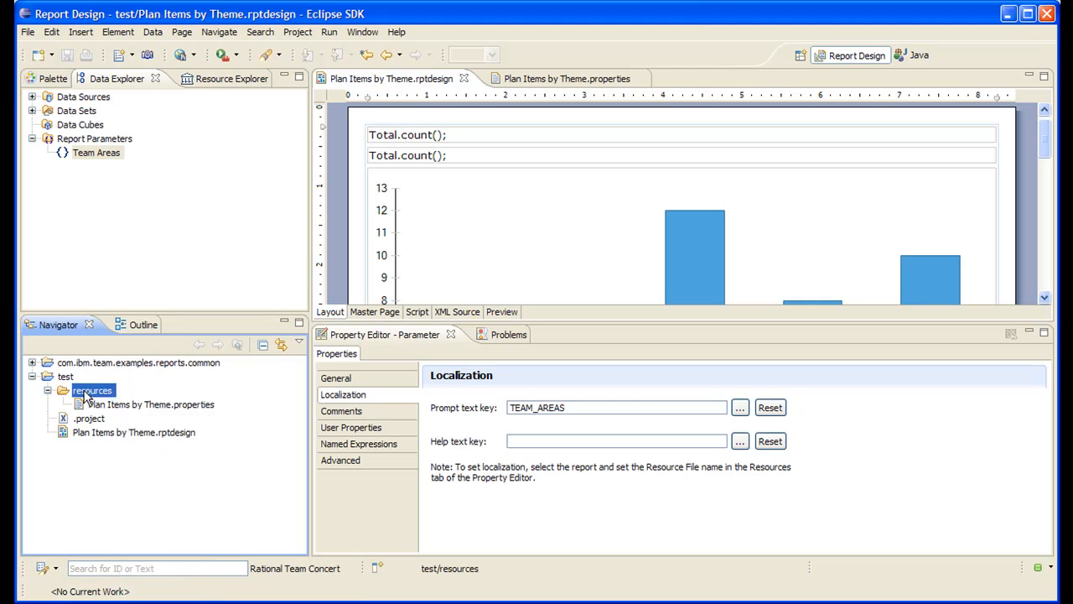
click(151, 404)
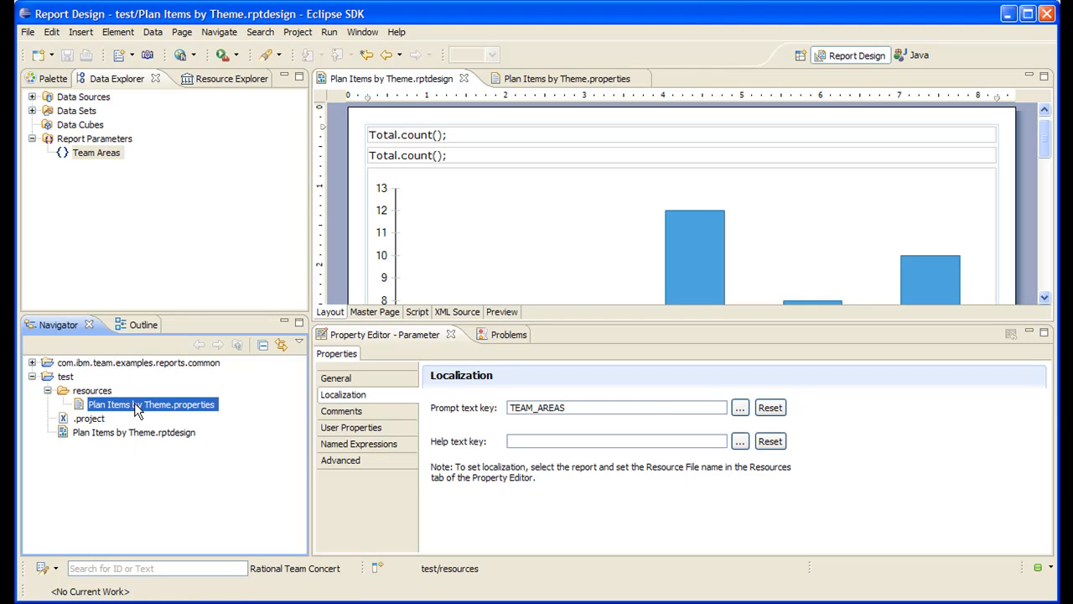
right_click(151, 404)
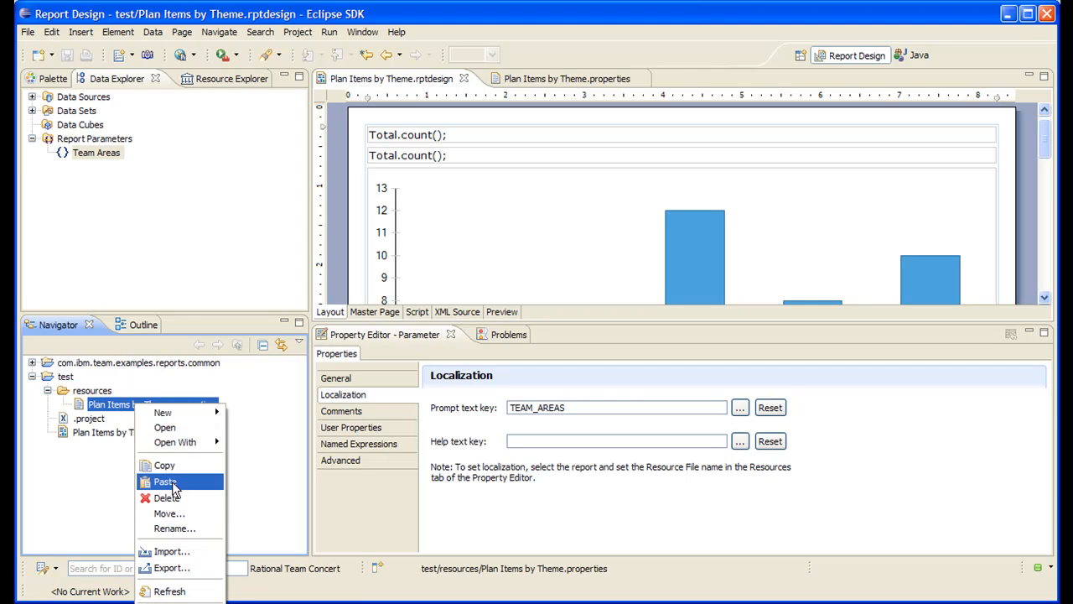
right_click(91, 390)
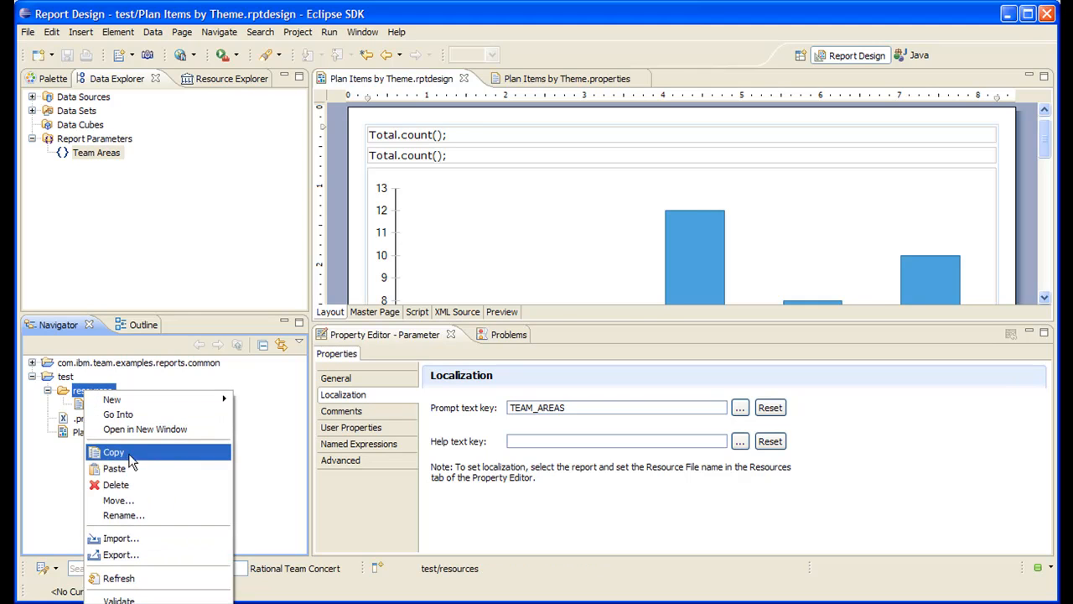
click(114, 468)
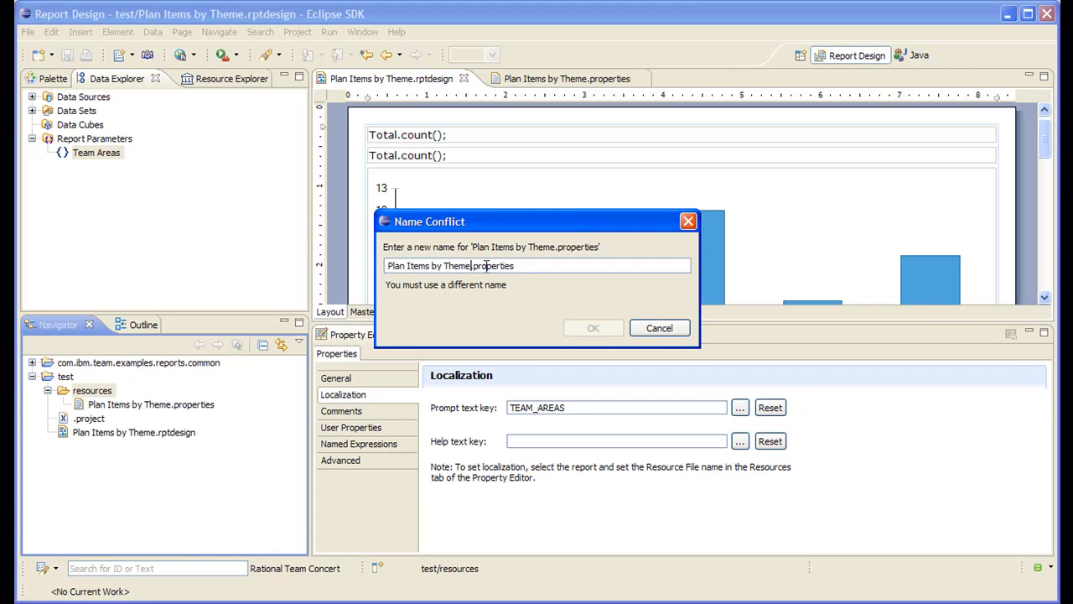
text(_fr)
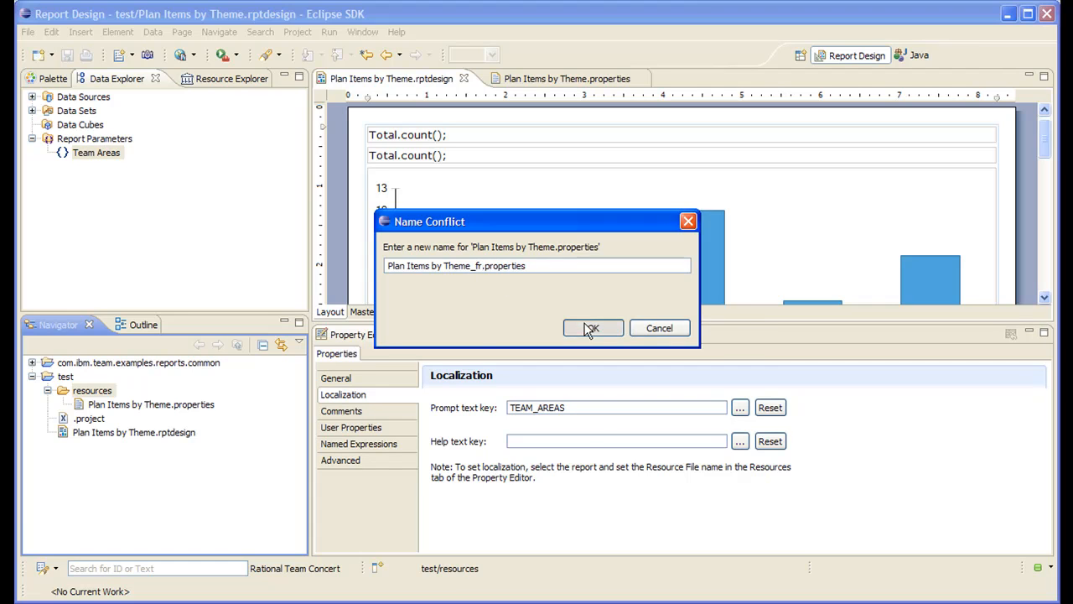
click(592, 328)
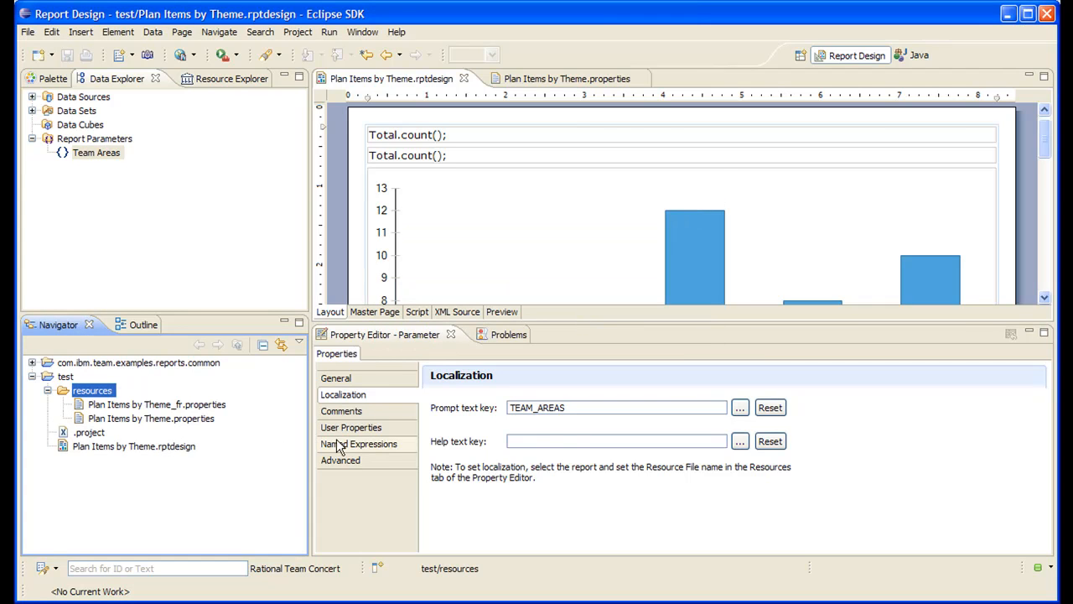
mouse_move(211, 430)
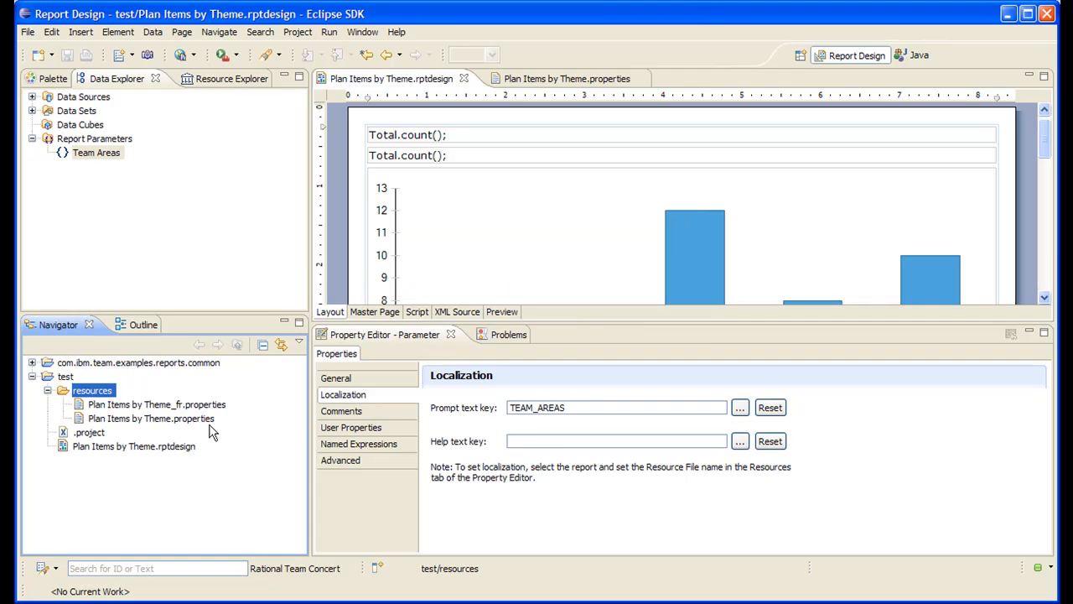
Step: Change TEAM_AREAS to 'Equipe' in Plan Items by Theme_fr.properties and save
double_click(156, 404)
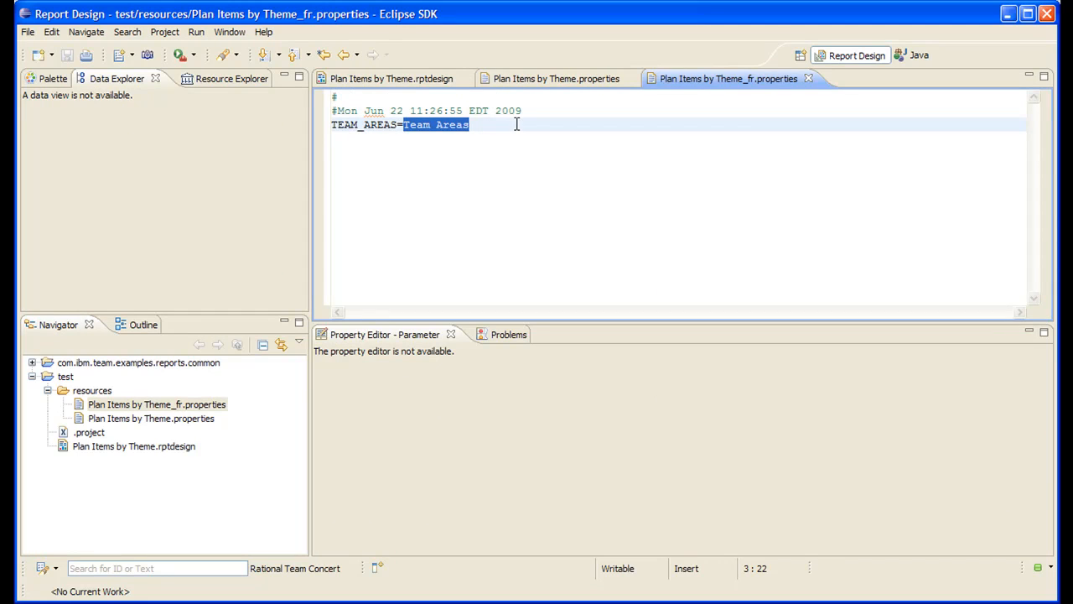
mouse_move(487, 124)
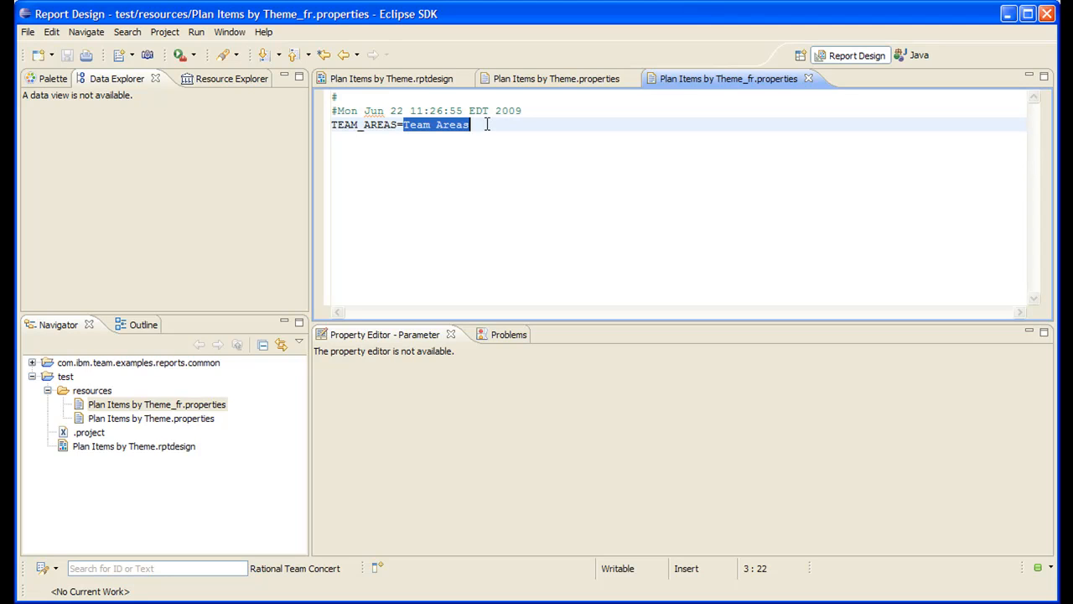
text(Equi)
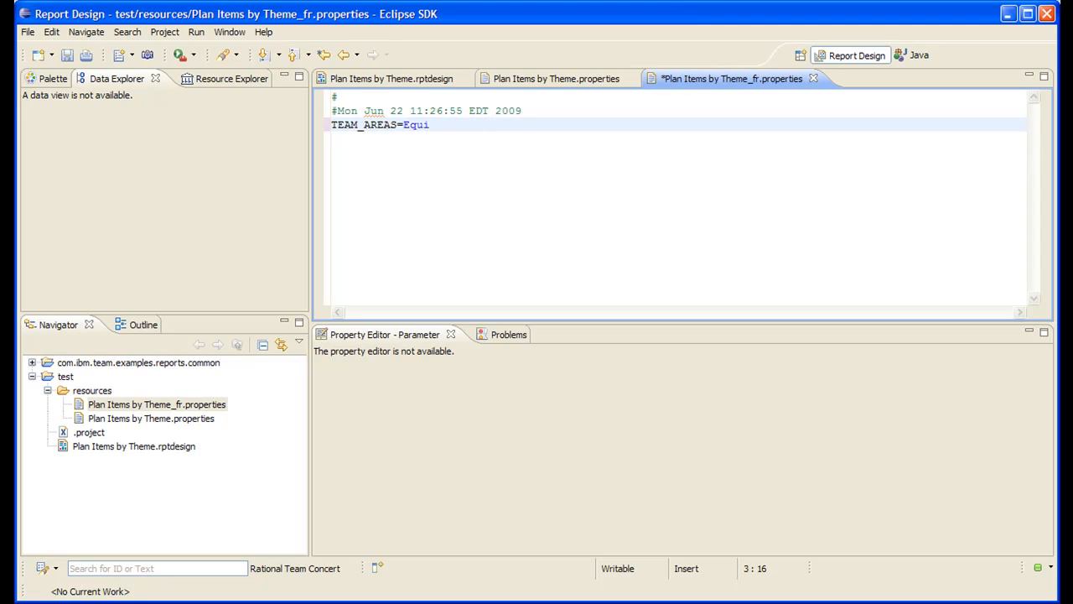
text(pe)
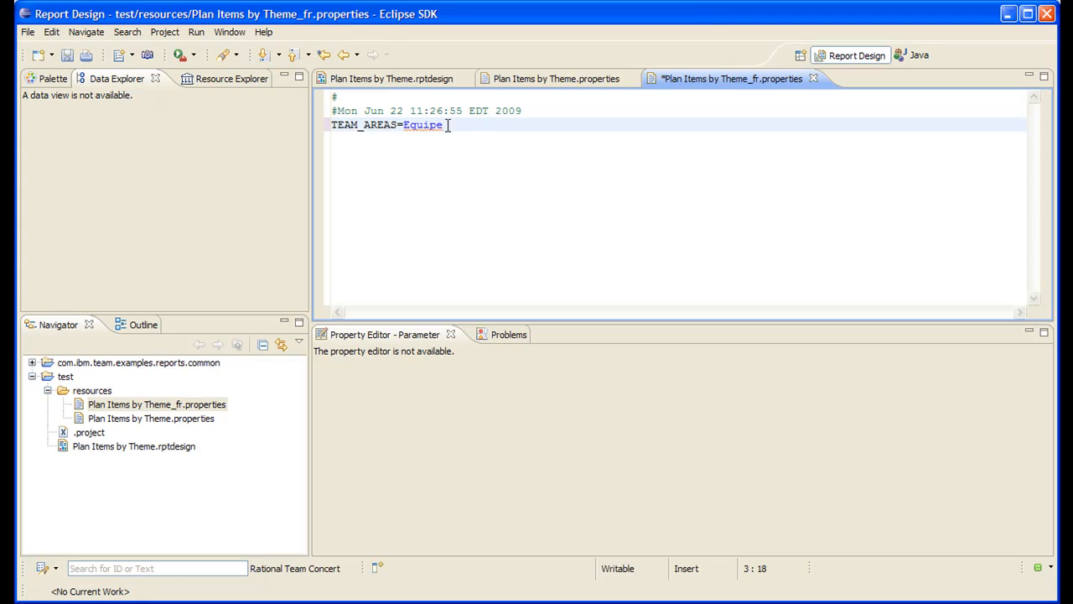
mouse_move(259, 160)
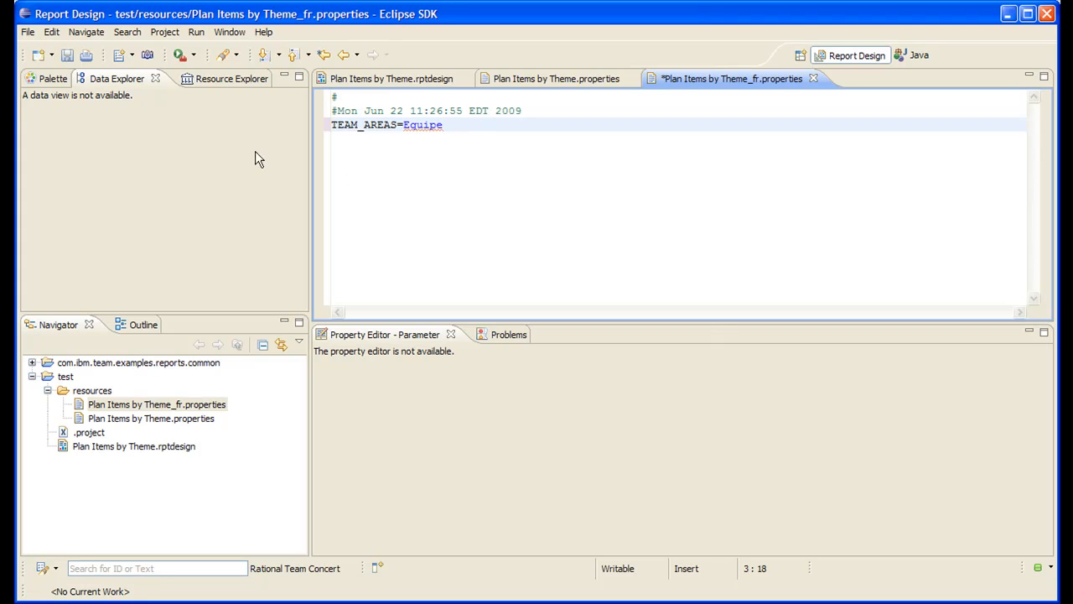
click(67, 55)
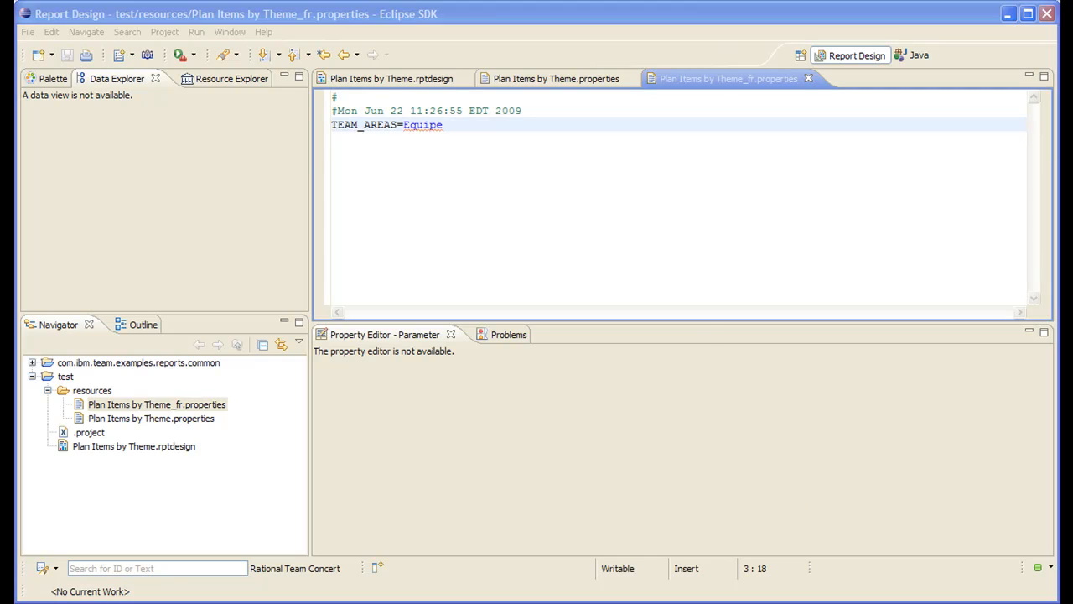
mouse_move(704, 333)
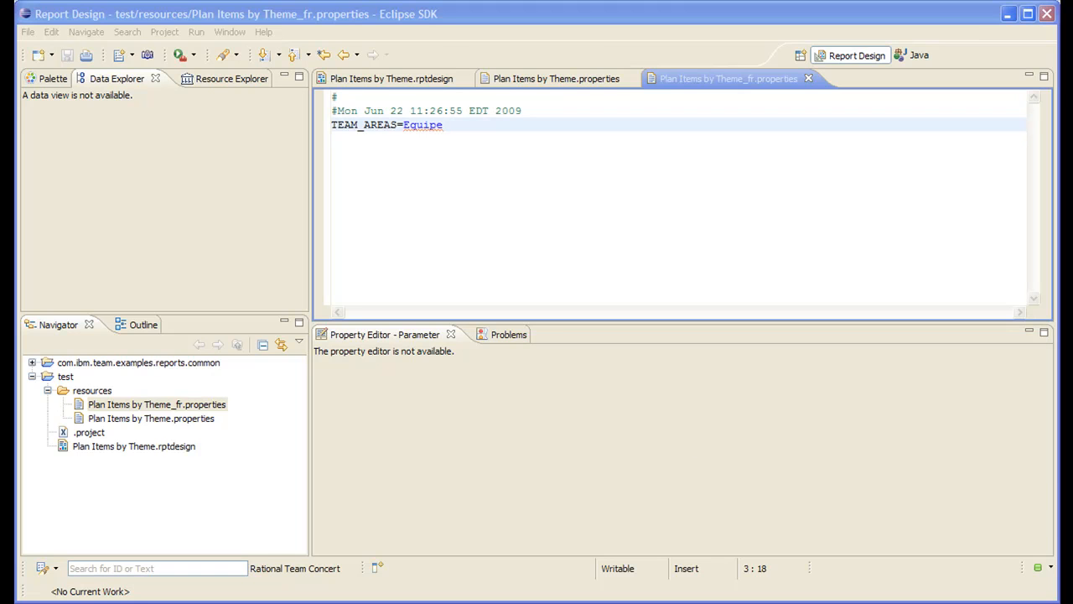
Step: Switch to Team Concert and create a report template from Plan Items by Theme.rptdesign
click(919, 54)
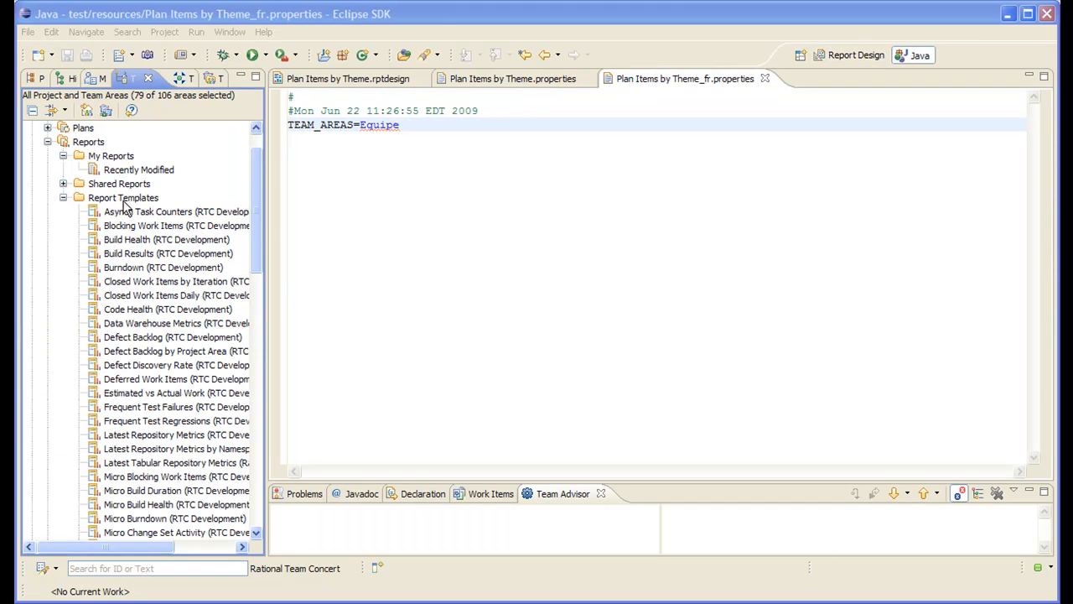
click(124, 197)
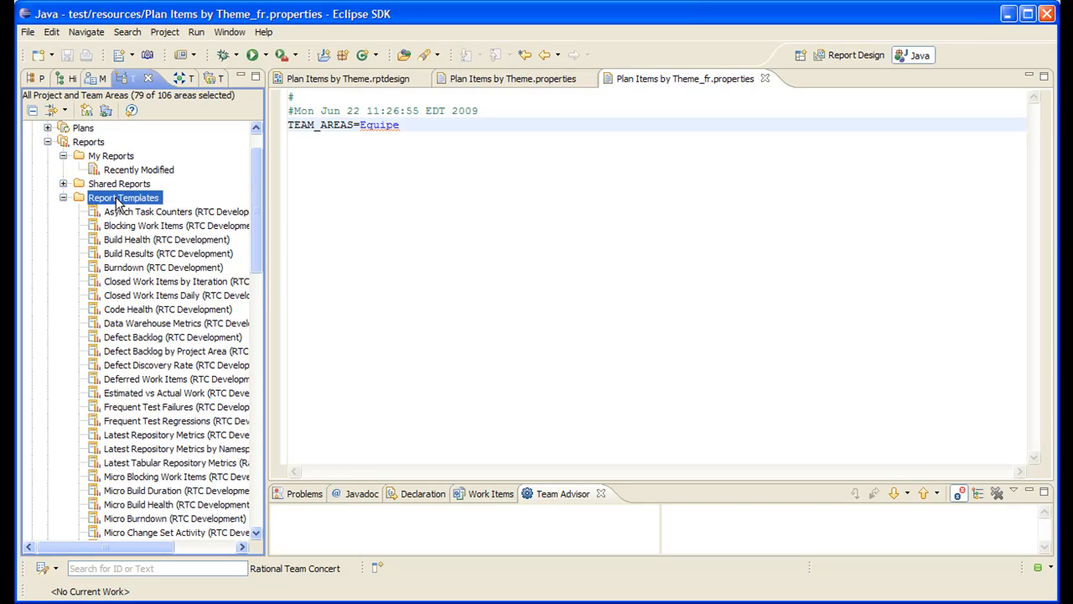
right_click(124, 197)
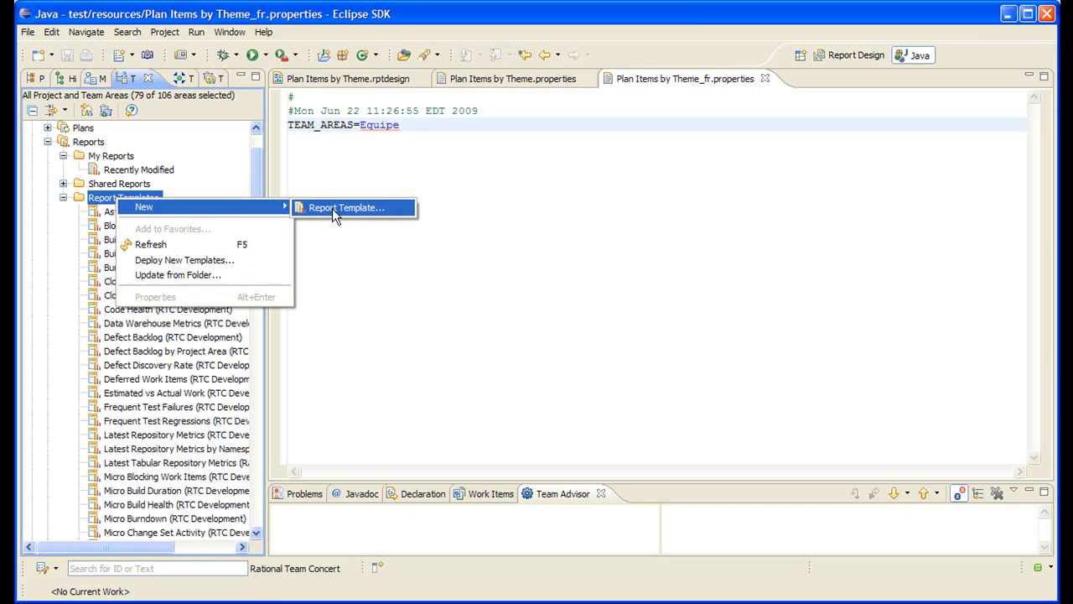
click(345, 207)
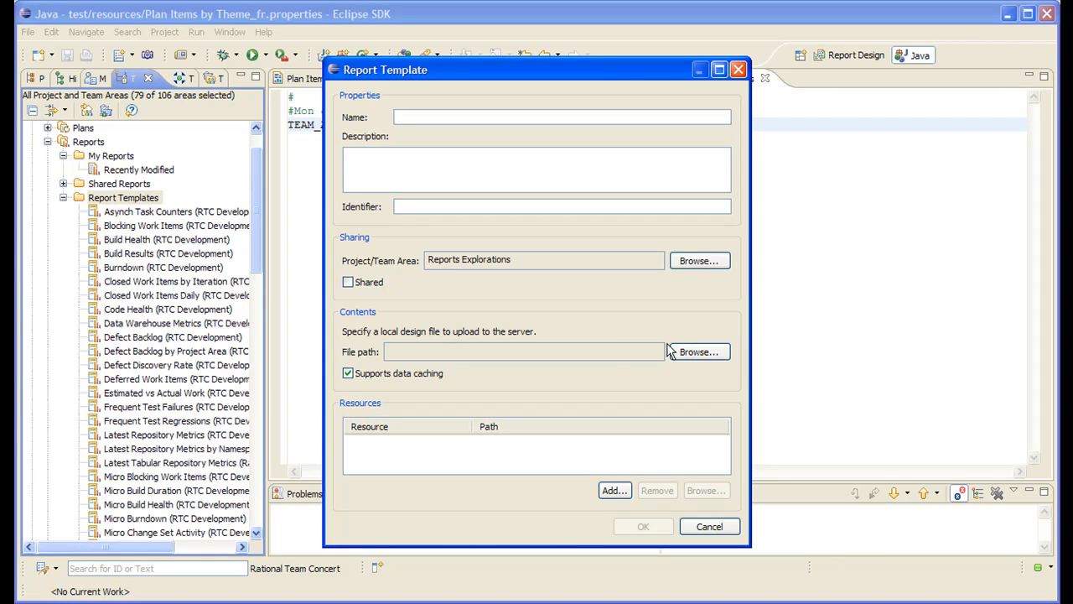
click(698, 351)
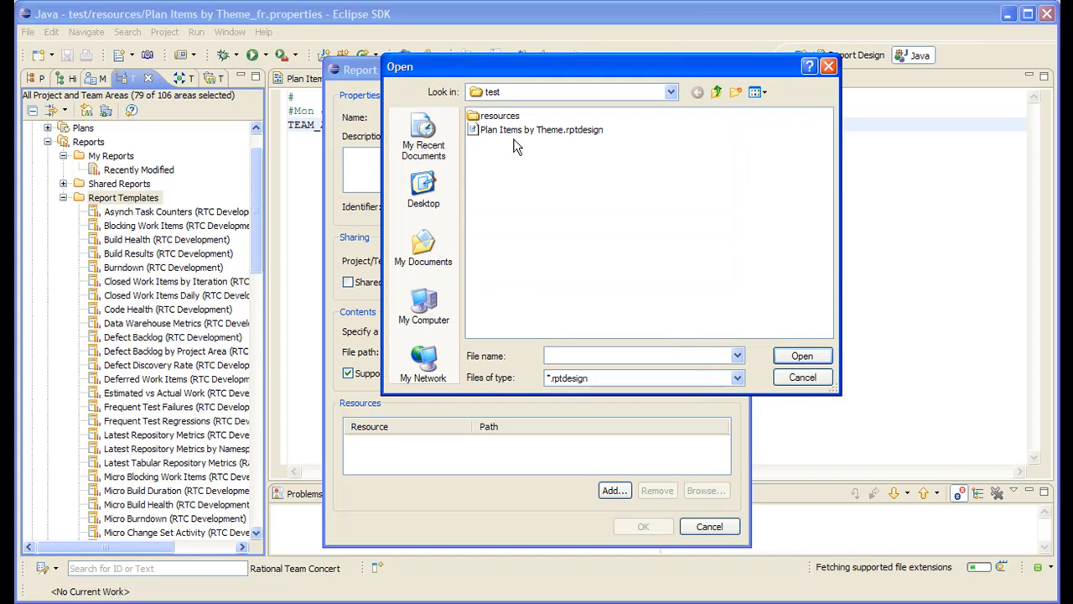
click(541, 129)
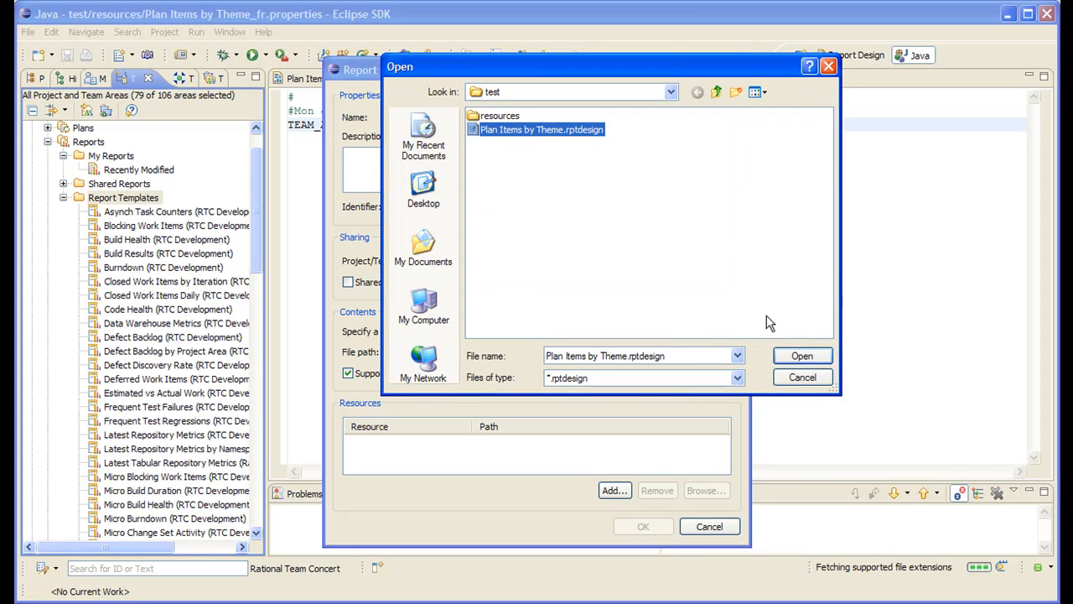
click(802, 356)
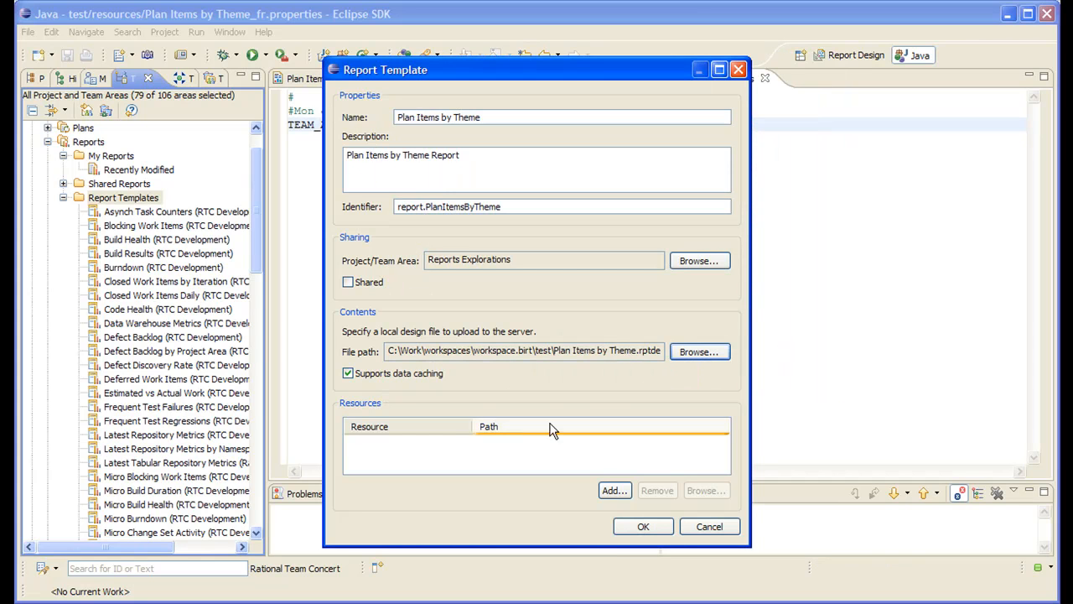
mouse_move(399, 456)
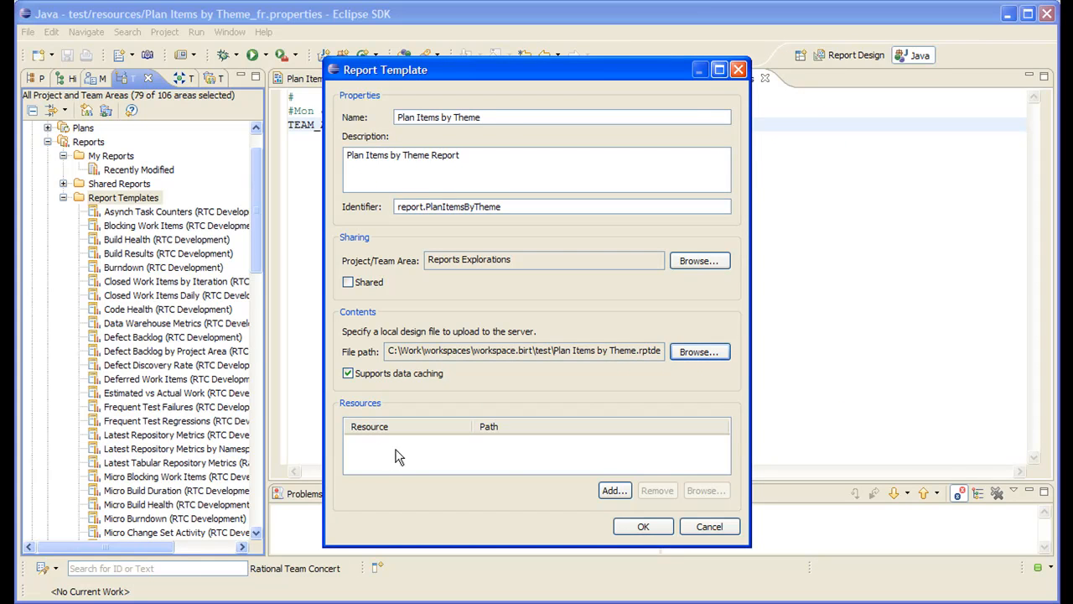
Step: Add Plan Items by Theme.properties and Plan Items by Theme_fr.properties as resources, then save
click(699, 351)
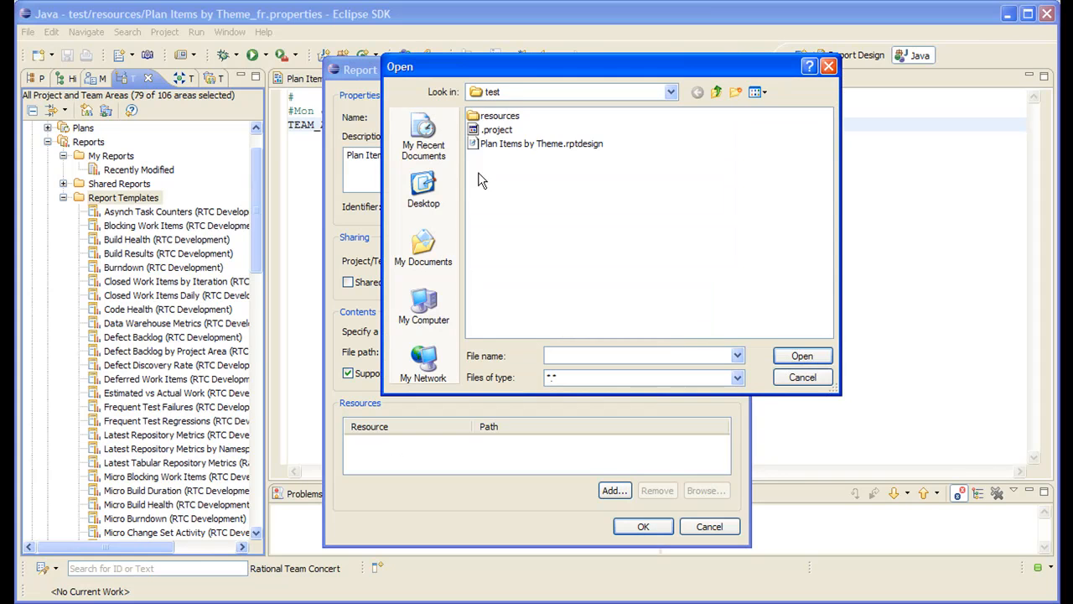
double_click(500, 114)
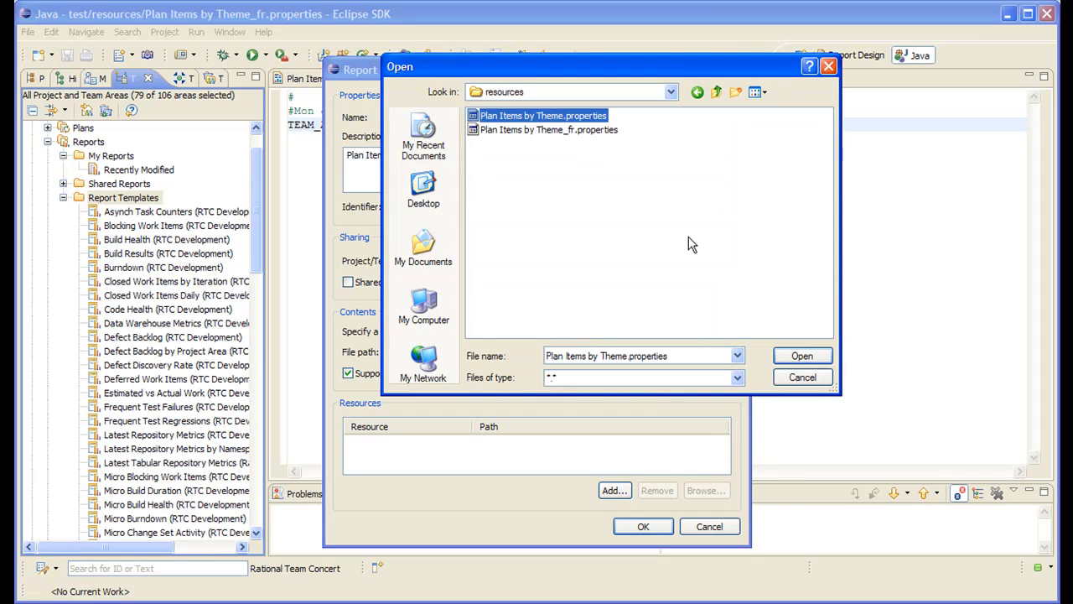
click(801, 356)
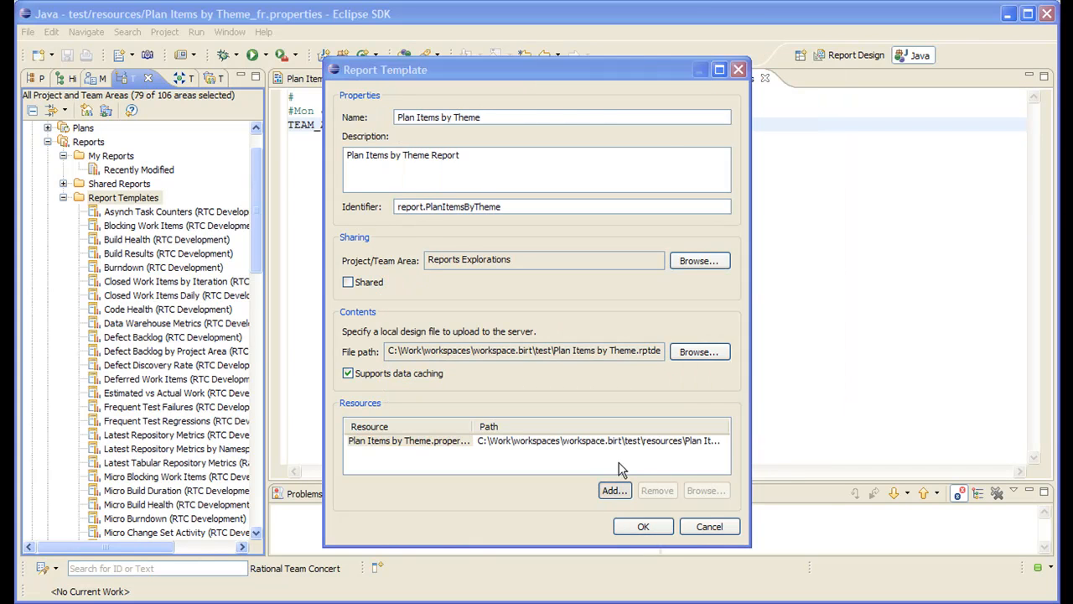
click(614, 491)
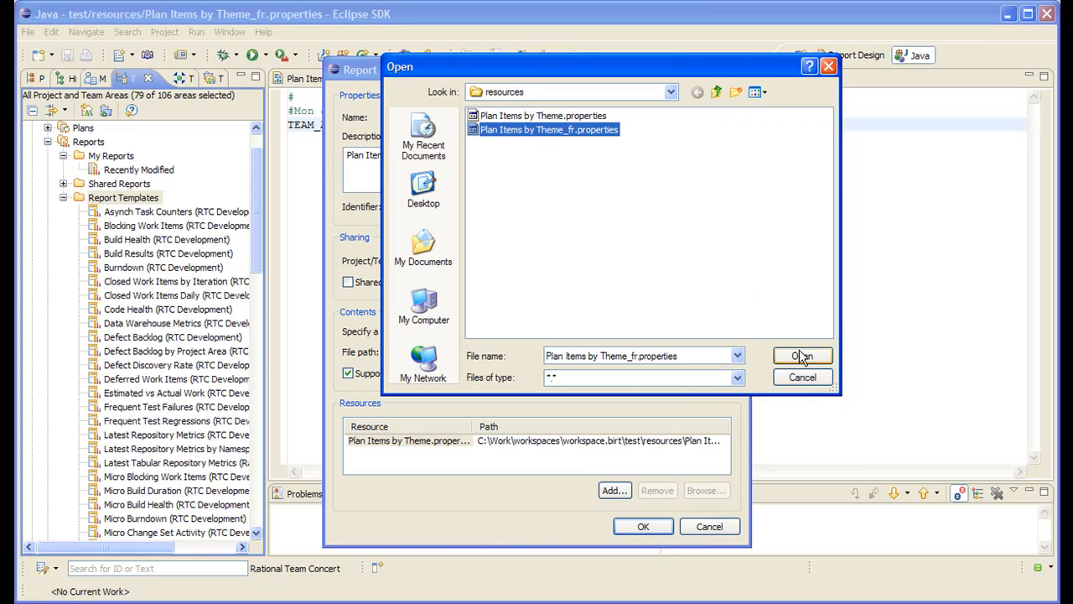
click(801, 356)
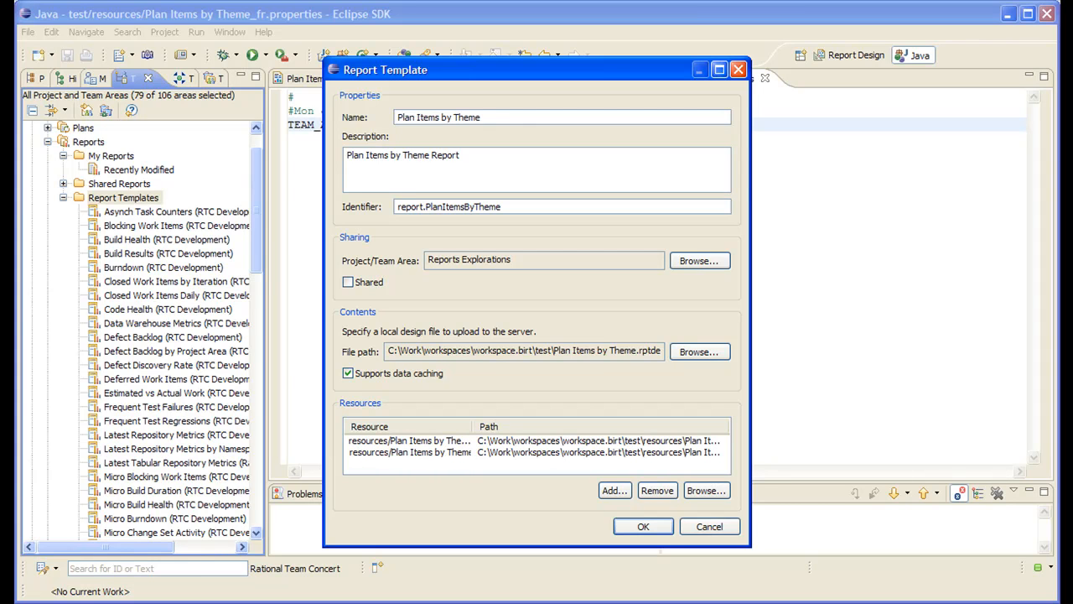
mouse_move(643, 527)
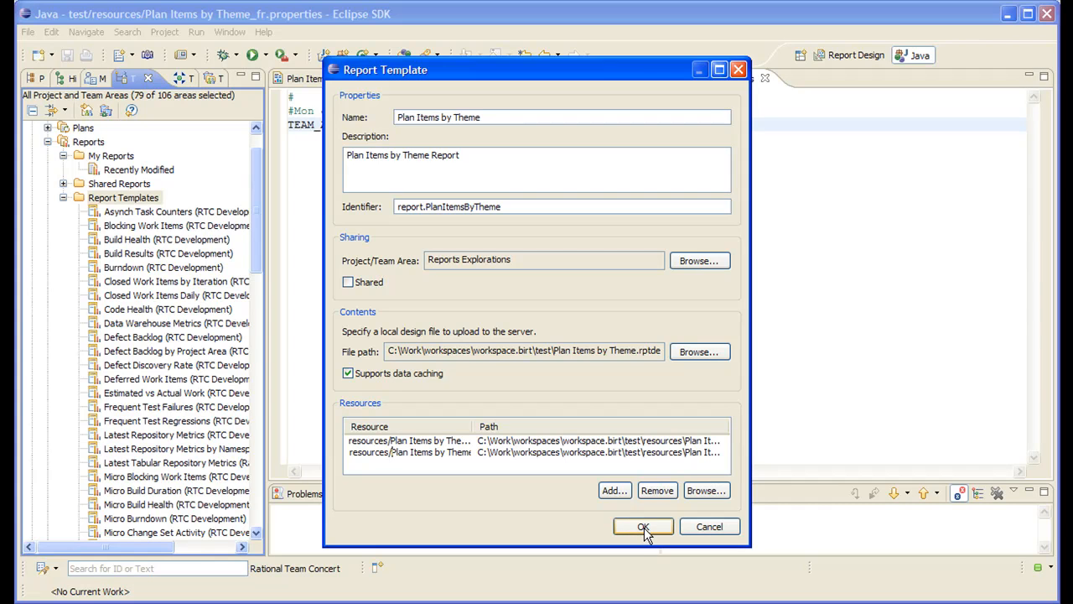
click(643, 527)
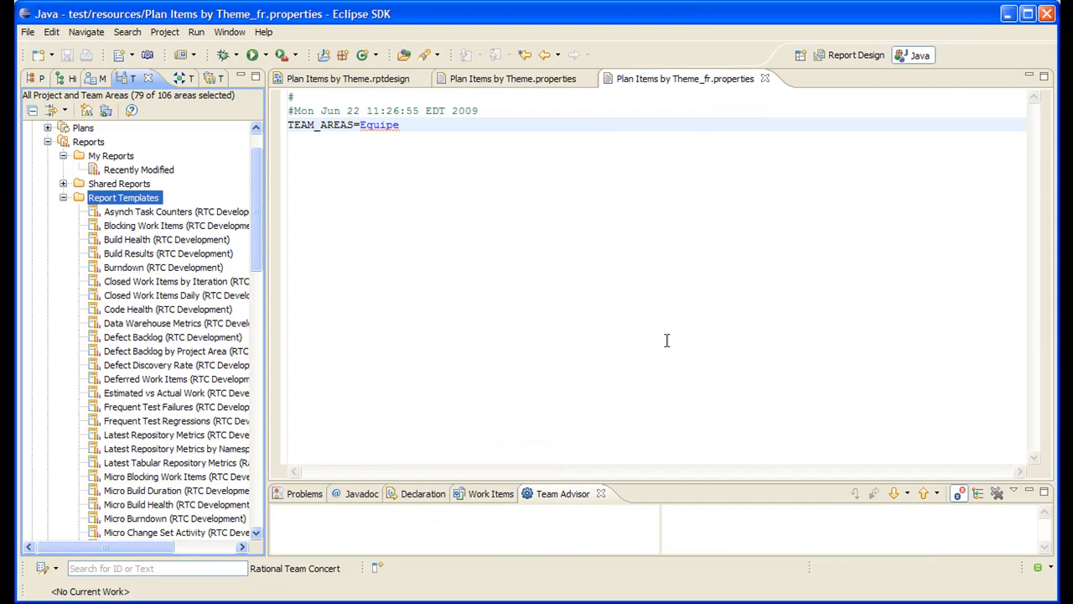
Step: Close all open editors from the report design file via File > Close All
click(348, 78)
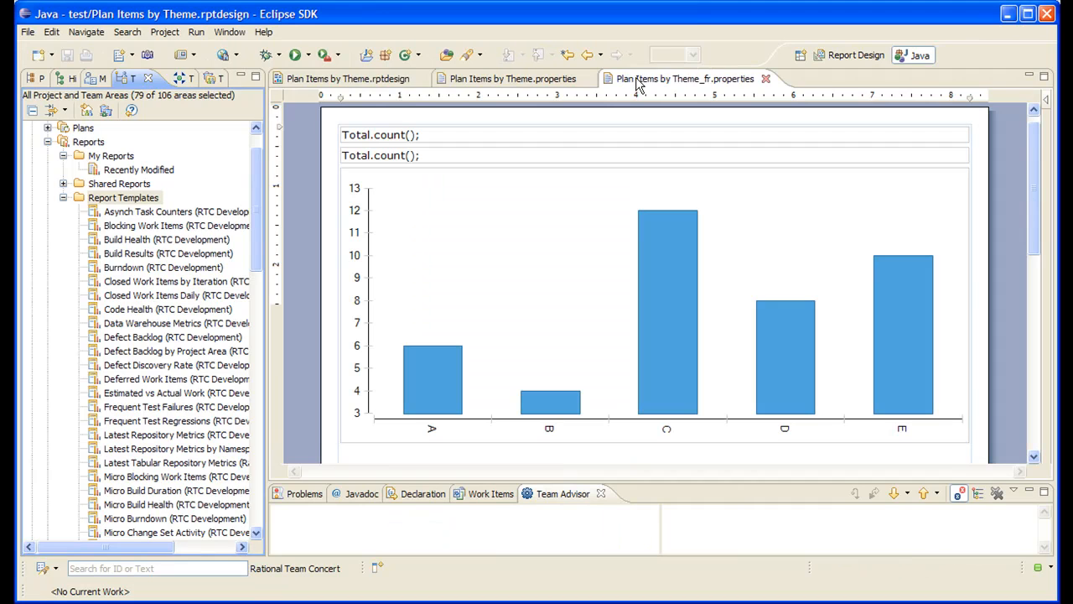
click(27, 32)
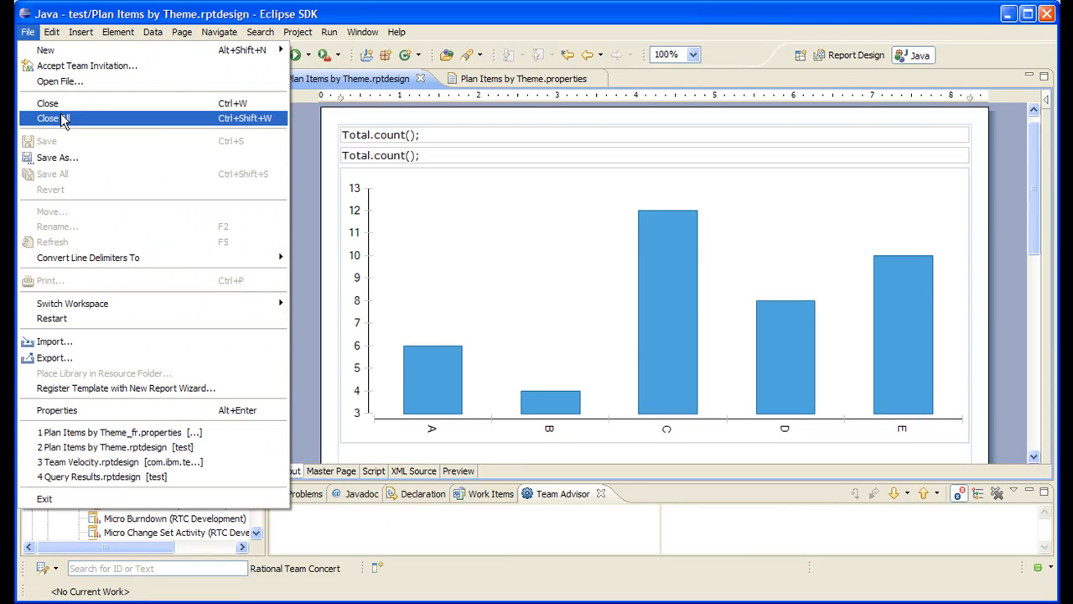
click(52, 117)
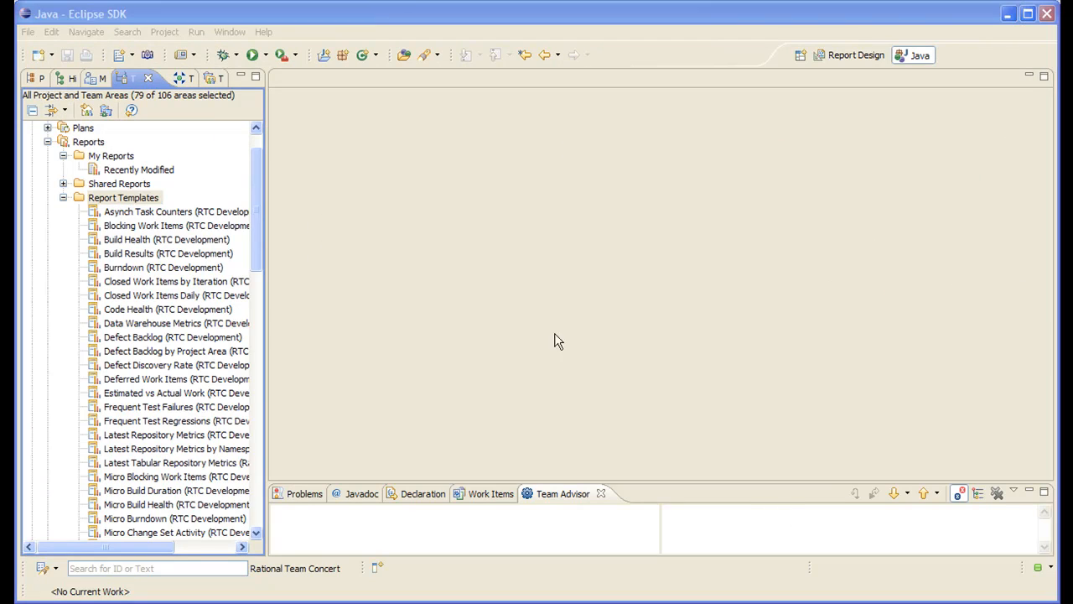
Step: Scroll the Report Templates list to find the Plan Items by Theme template
scroll(down, 3)
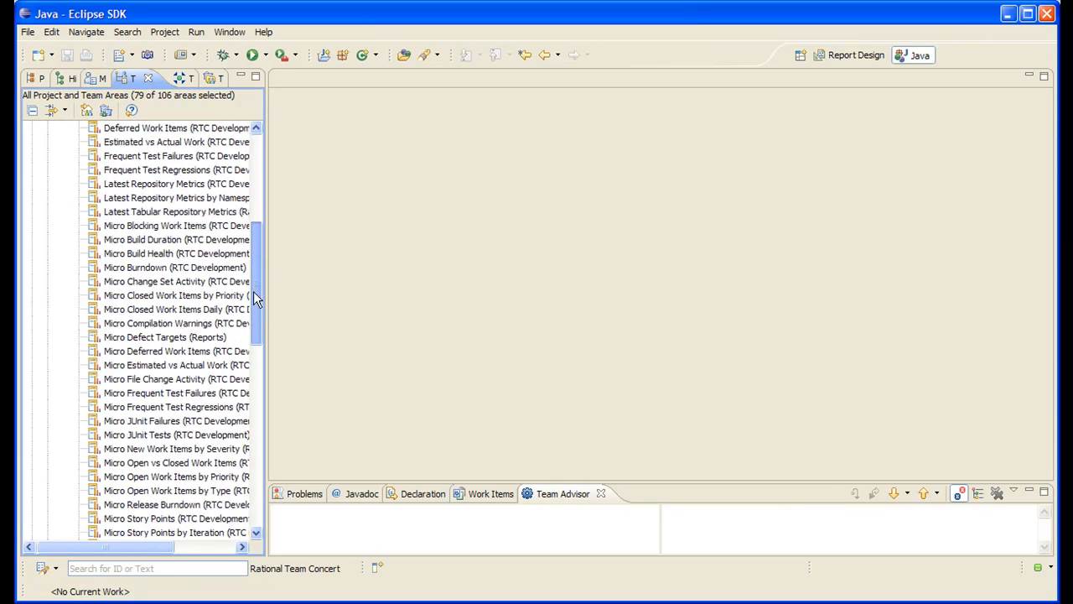
scroll(down, 3)
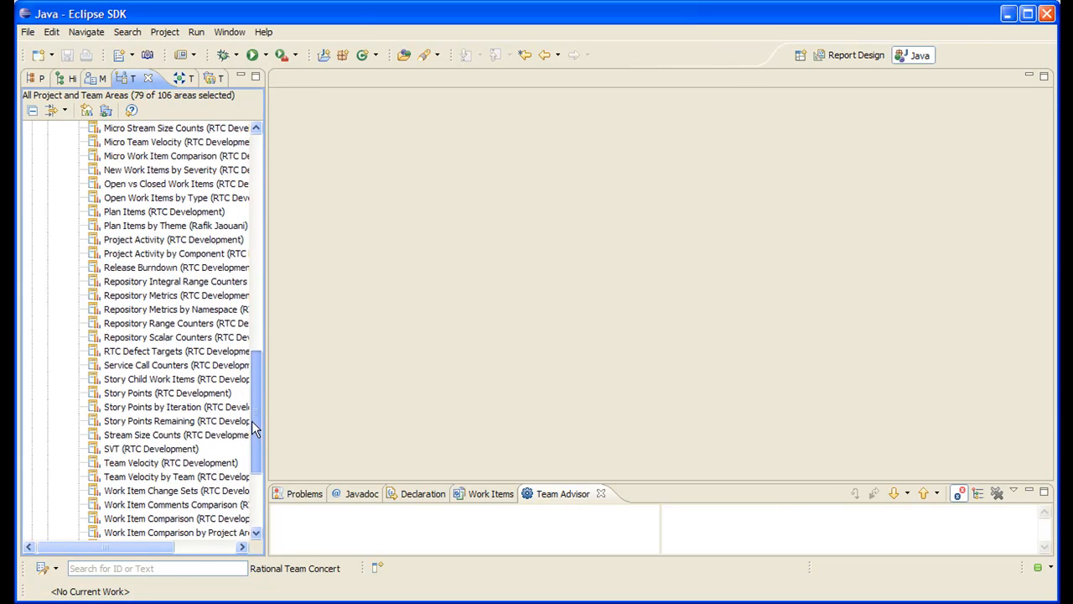
scroll(down, 3)
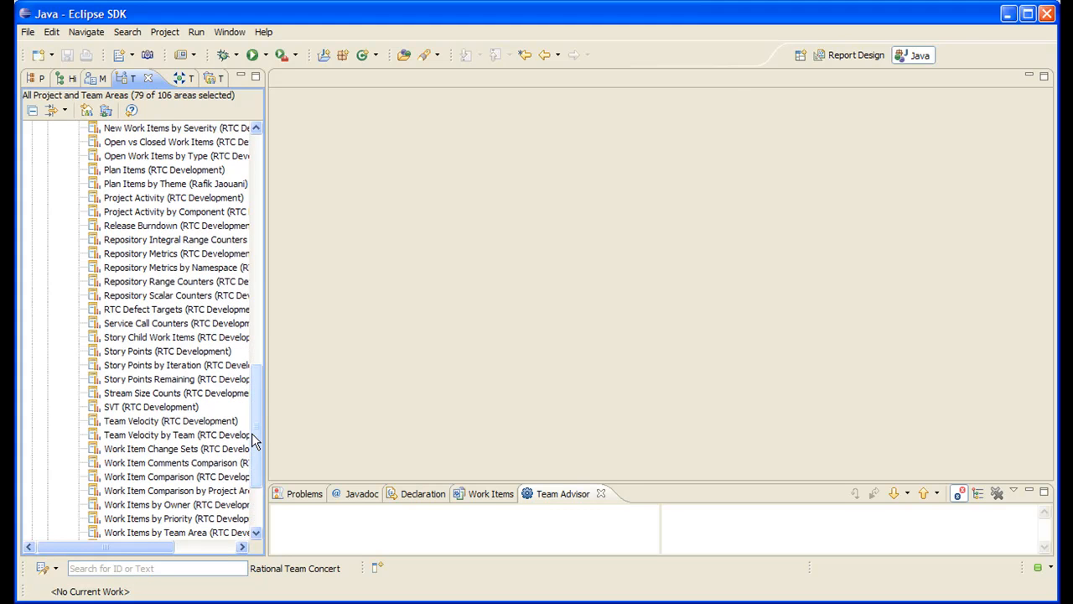
scroll(up, 3)
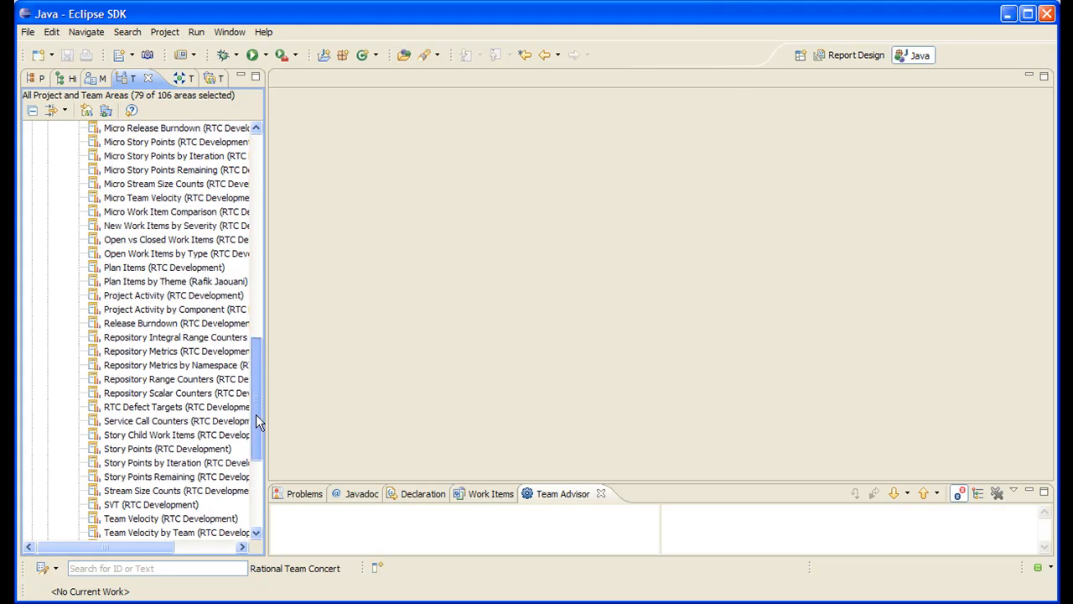
click(174, 281)
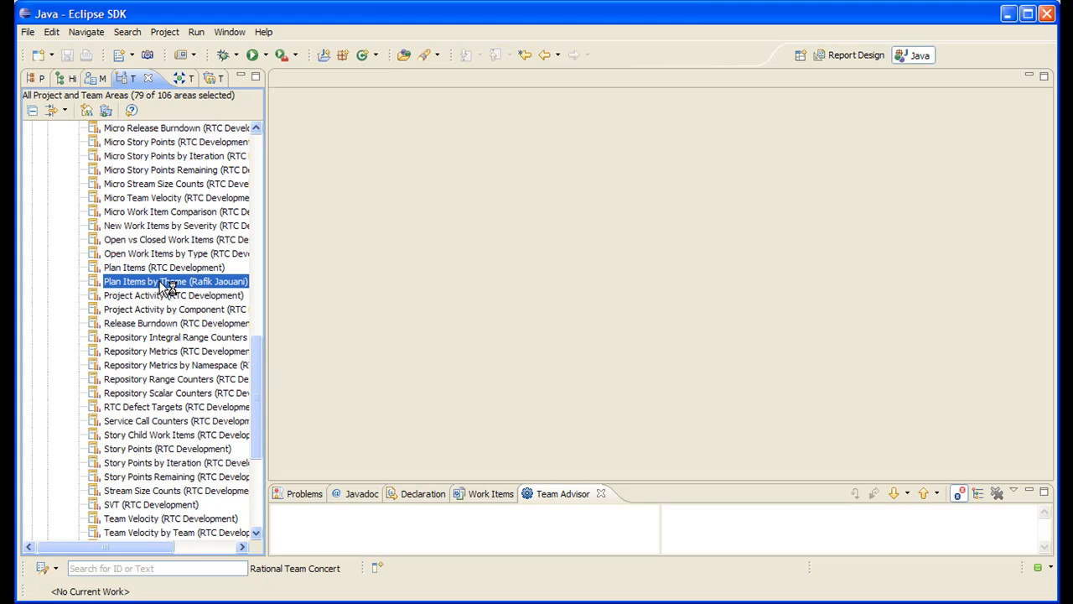
double_click(174, 281)
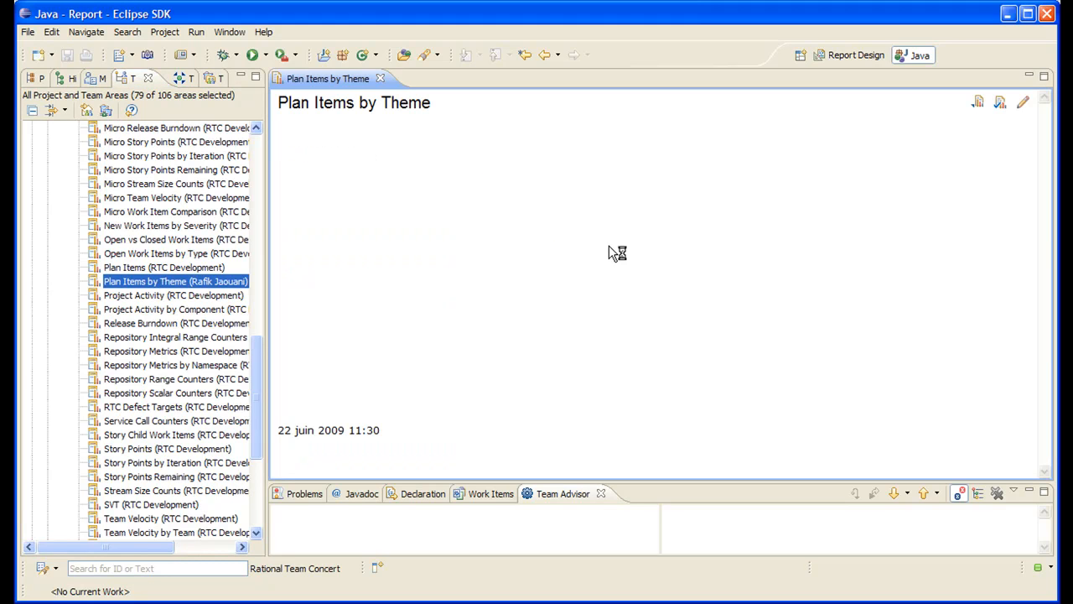
click(1022, 102)
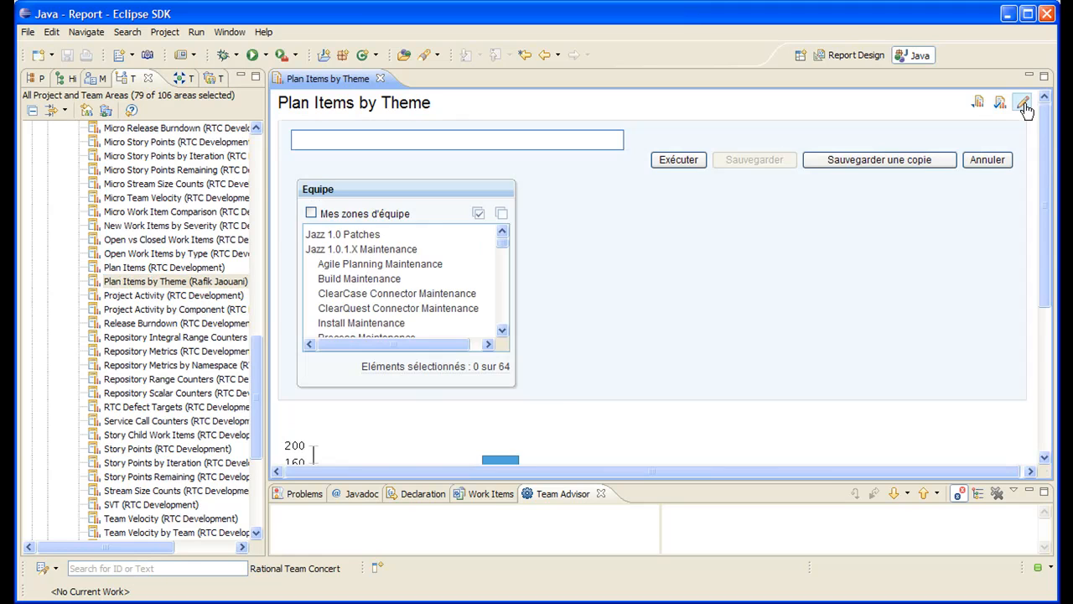
mouse_move(328, 210)
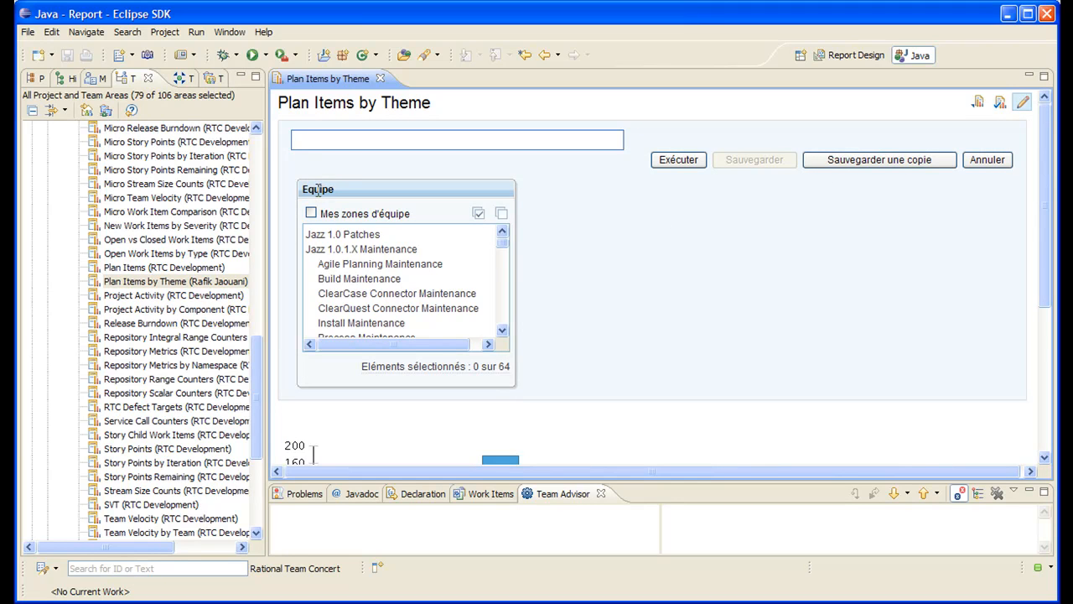
mouse_move(305, 197)
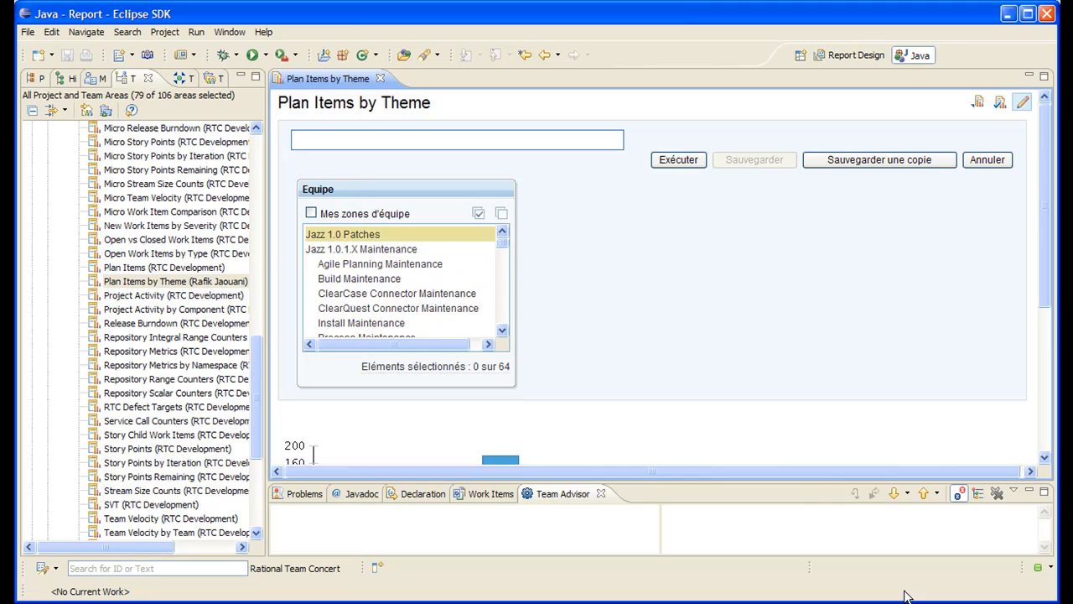
click(379, 78)
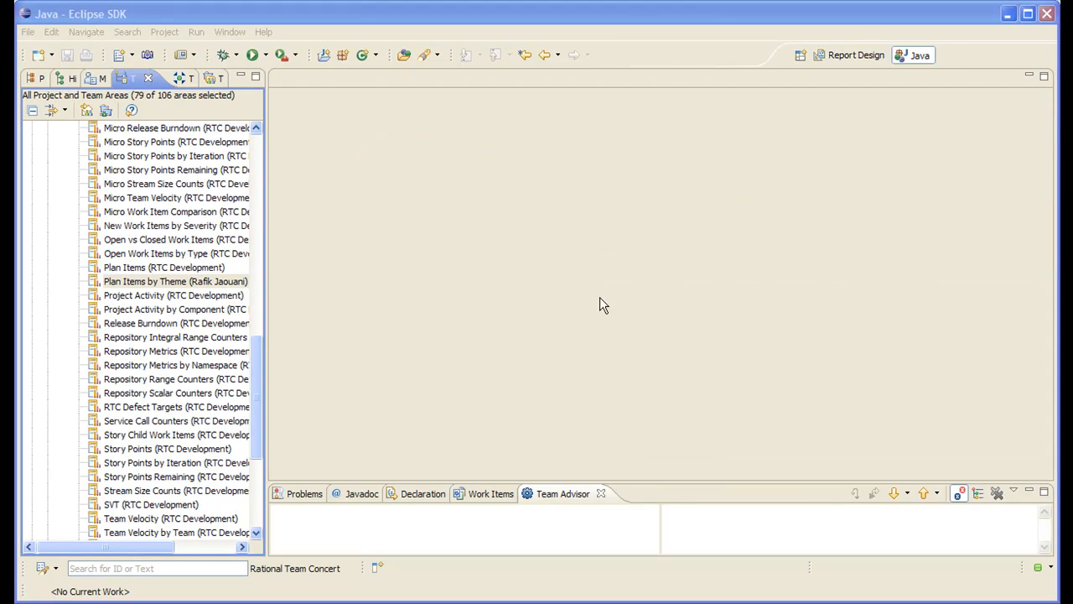
mouse_move(159, 292)
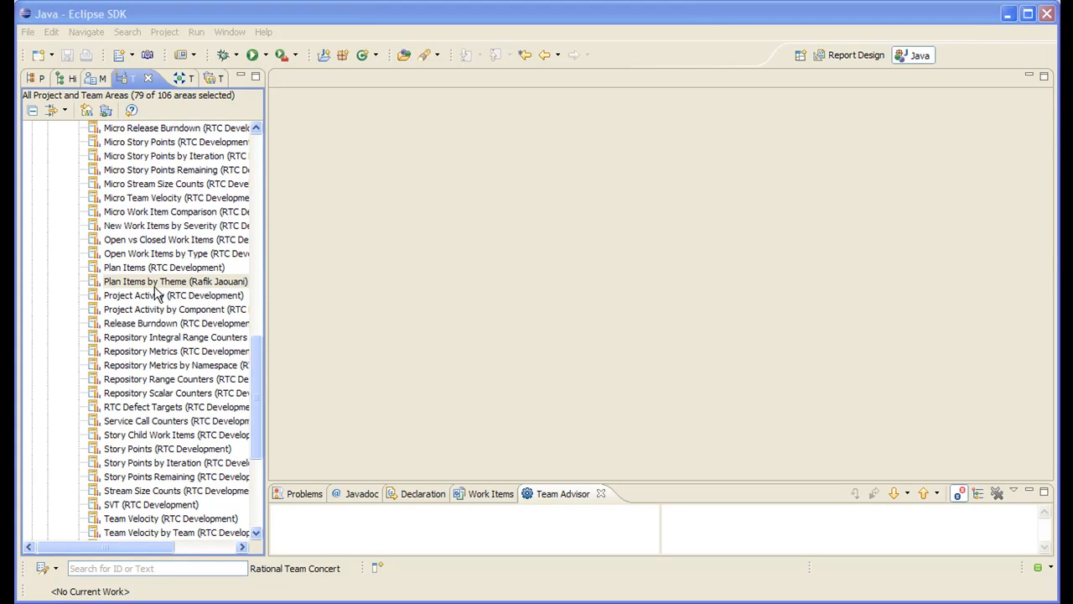
Step: Run Plan Items by Theme again and show its parameters, now reading 'Team Areas'
double_click(175, 280)
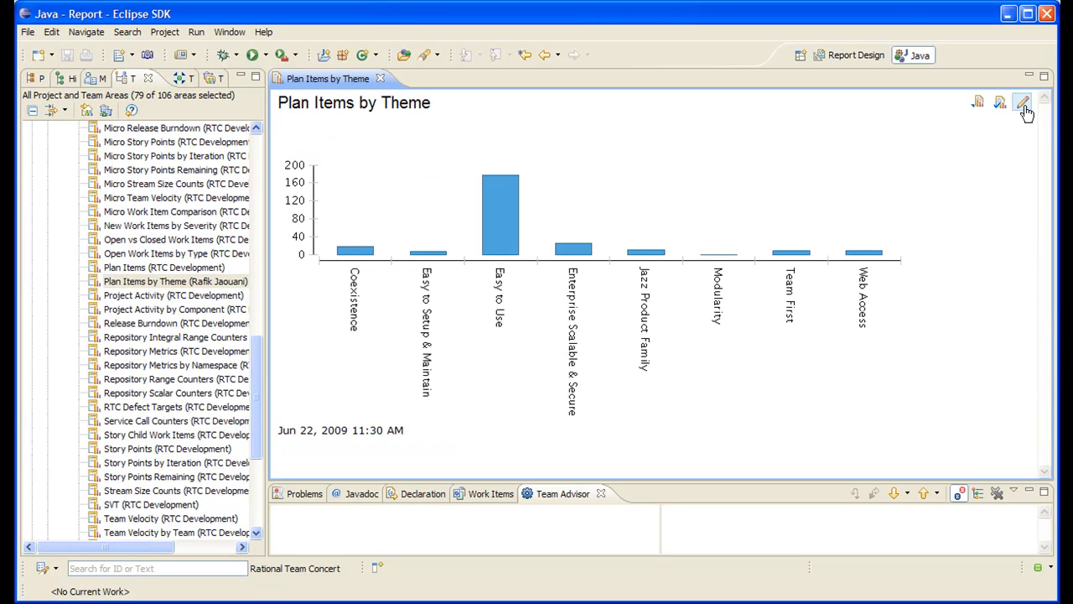
click(1022, 101)
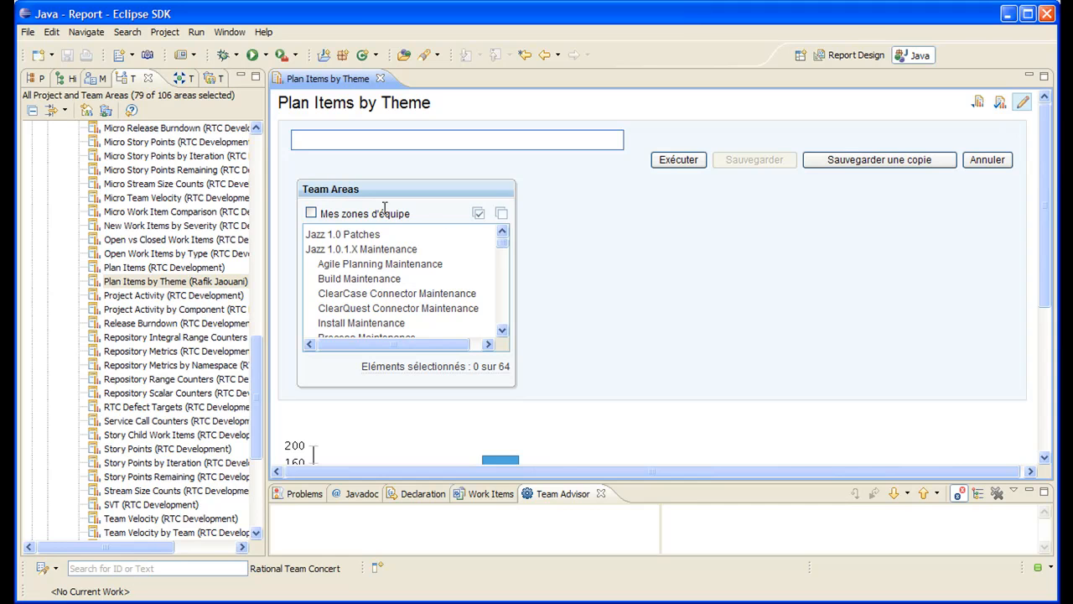
mouse_move(639, 267)
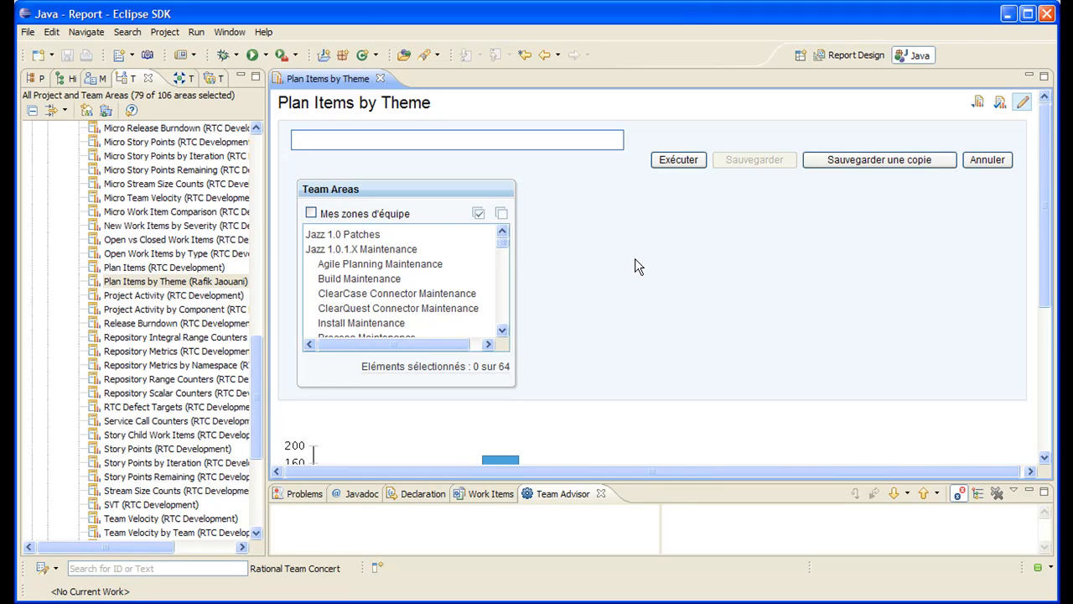